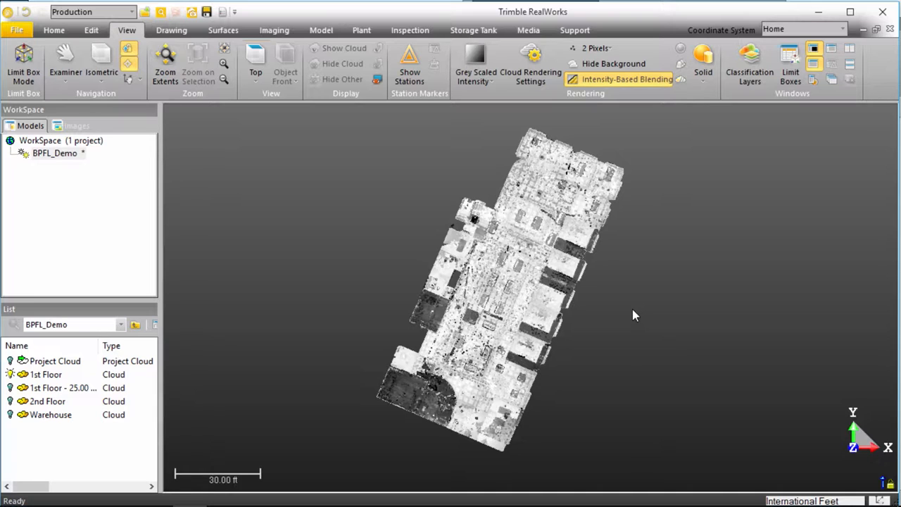
{"action": "mouse_move", "coordinate": [589, 287]}
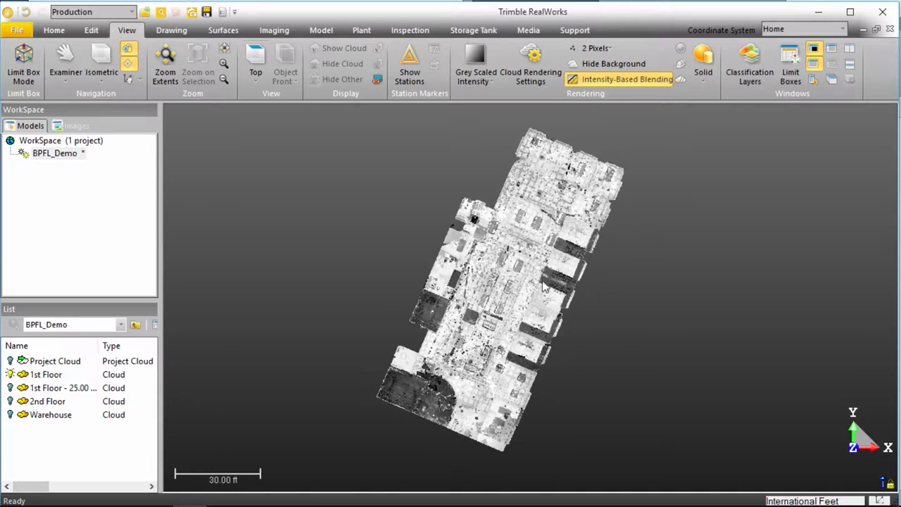
Choose Export Selection from the Home tab's Export menu for the selected BPFL_Demo clouds
{"action": "left_click", "coordinate": [54, 153]}
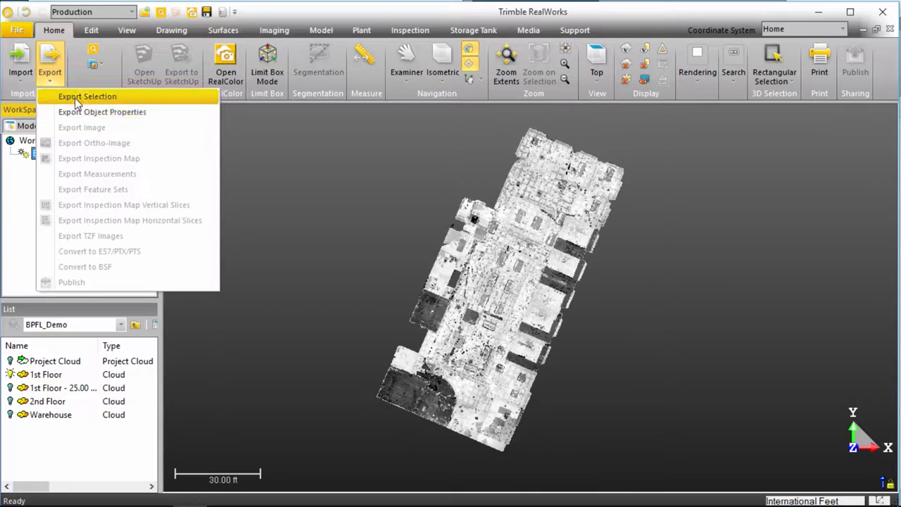
{"action": "left_click", "coordinate": [88, 96]}
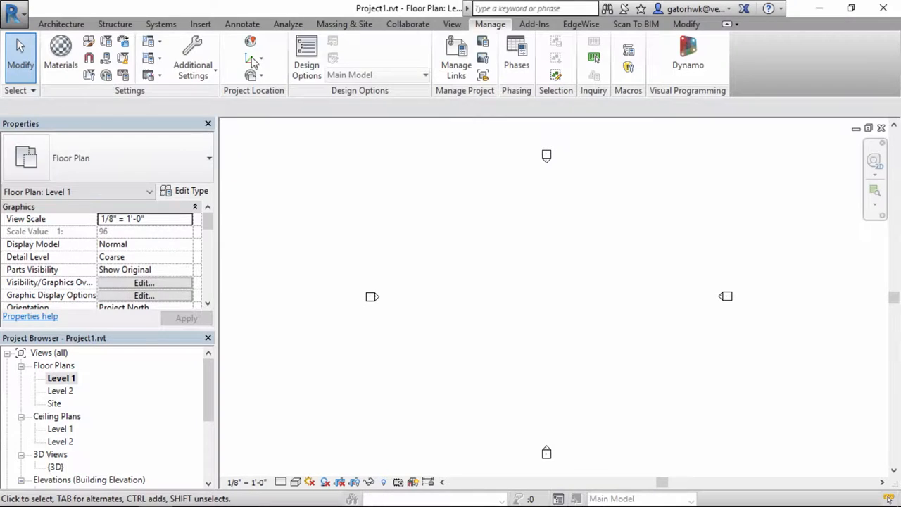
Switch Revit to the Insert tab and close the project-not-saved-recently reminder
{"action": "left_click", "coordinate": [200, 24]}
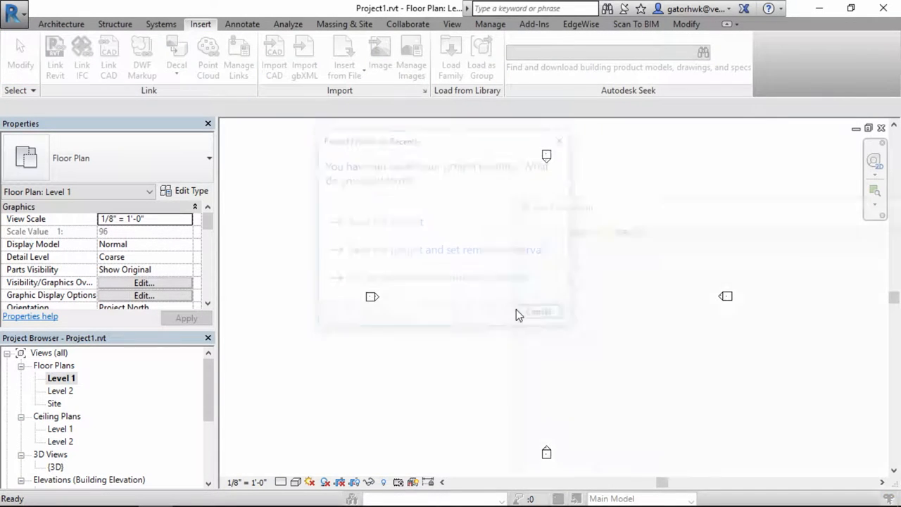
{"action": "left_click", "coordinate": [208, 56]}
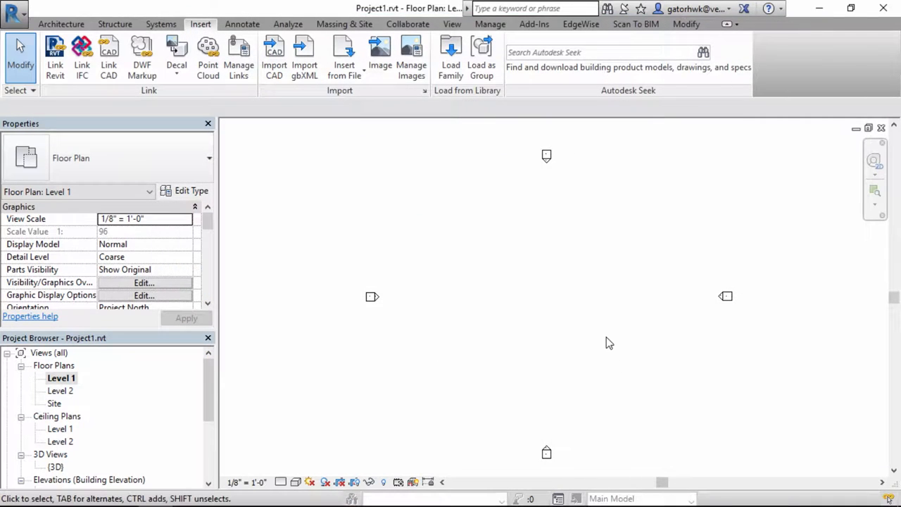
{"action": "mouse_move", "coordinate": [543, 280]}
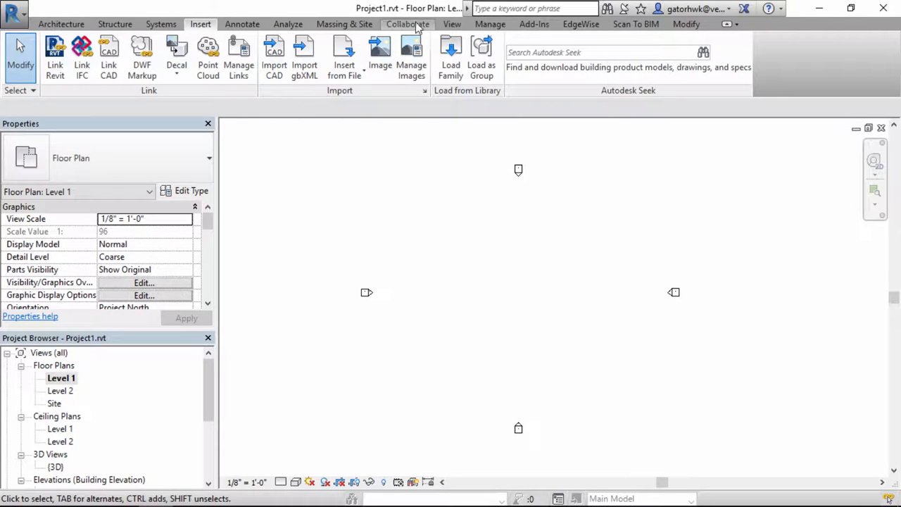
{"action": "left_click", "coordinate": [402, 57]}
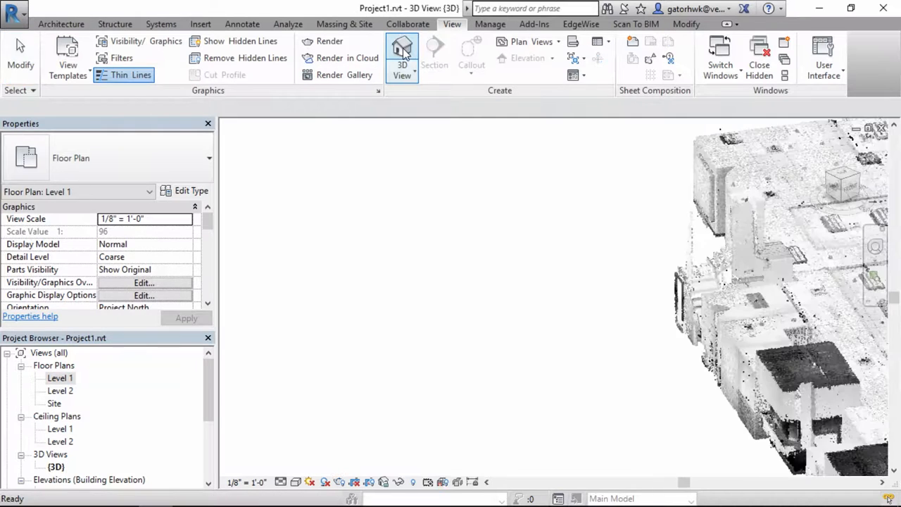
{"action": "left_click", "coordinate": [402, 53]}
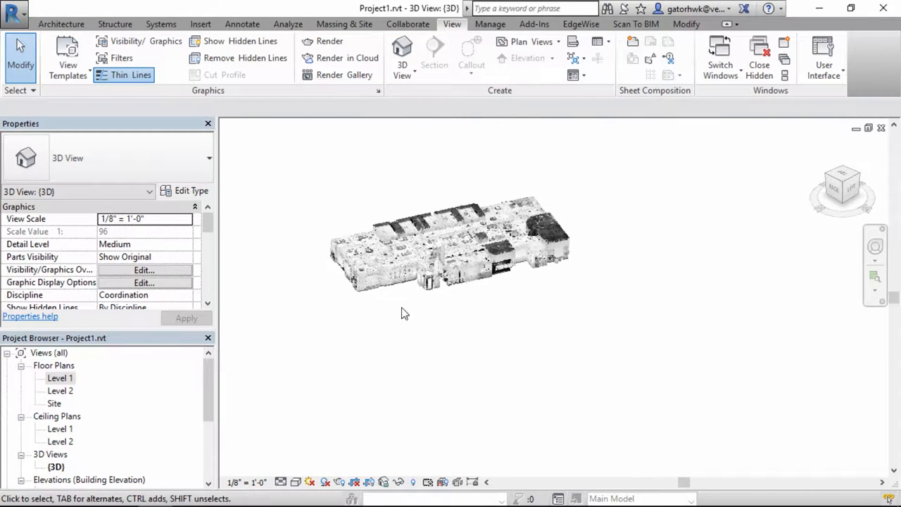
{"action": "scroll", "scroll_direction": "down", "scroll_amount": 3}
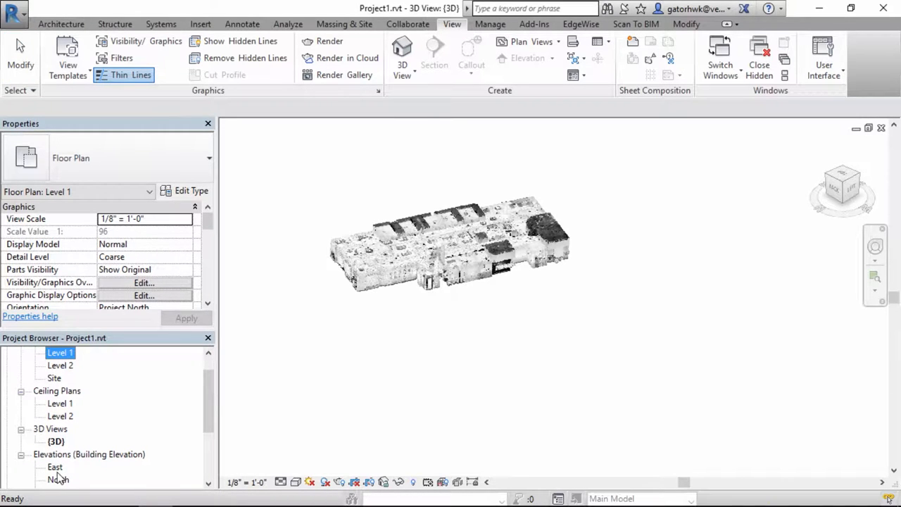
{"action": "double_click", "coordinate": [57, 479]}
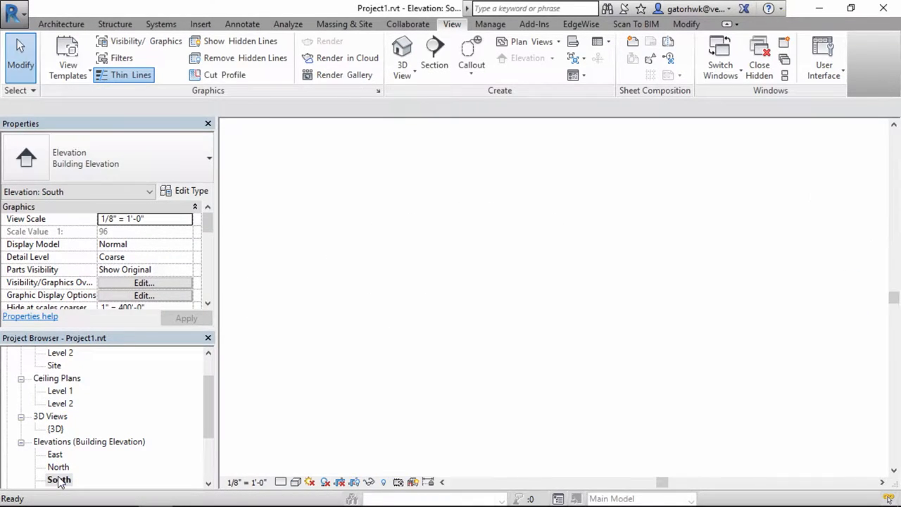
{"action": "double_click", "coordinate": [58, 479]}
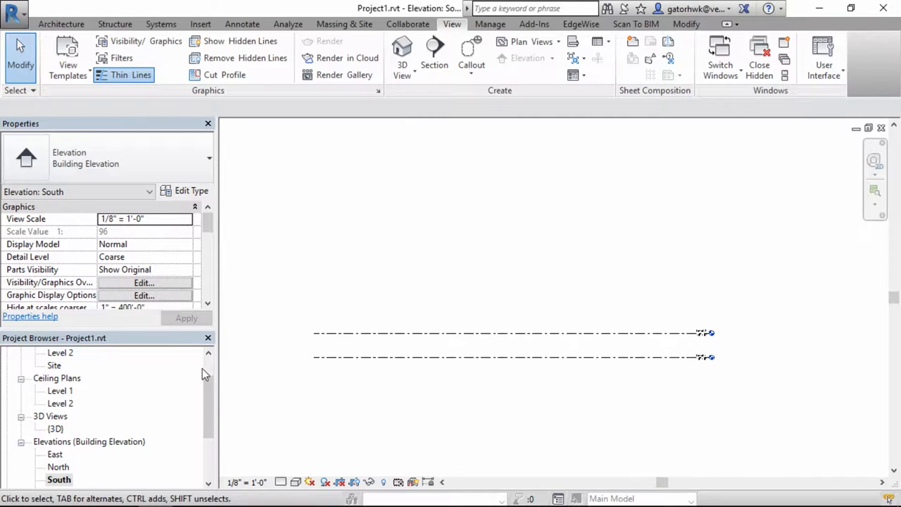
{"action": "double_click", "coordinate": [56, 429]}
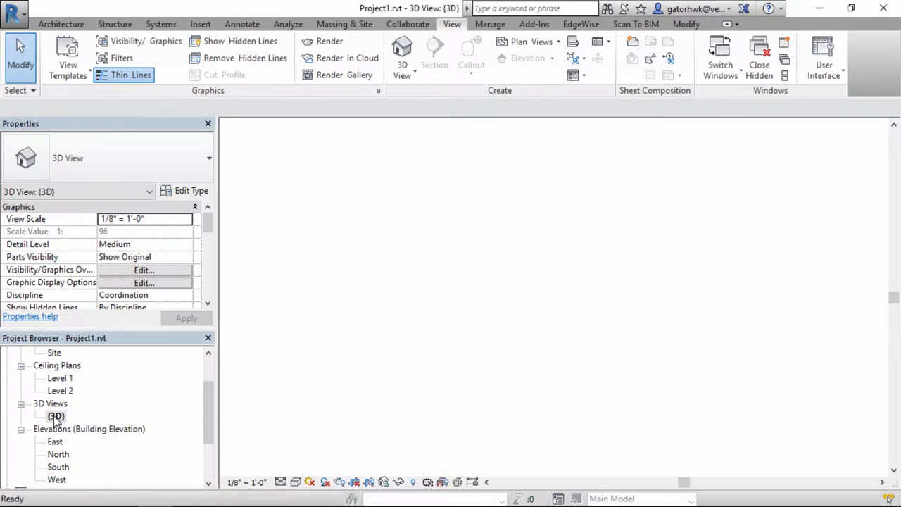
{"action": "double_click", "coordinate": [56, 415]}
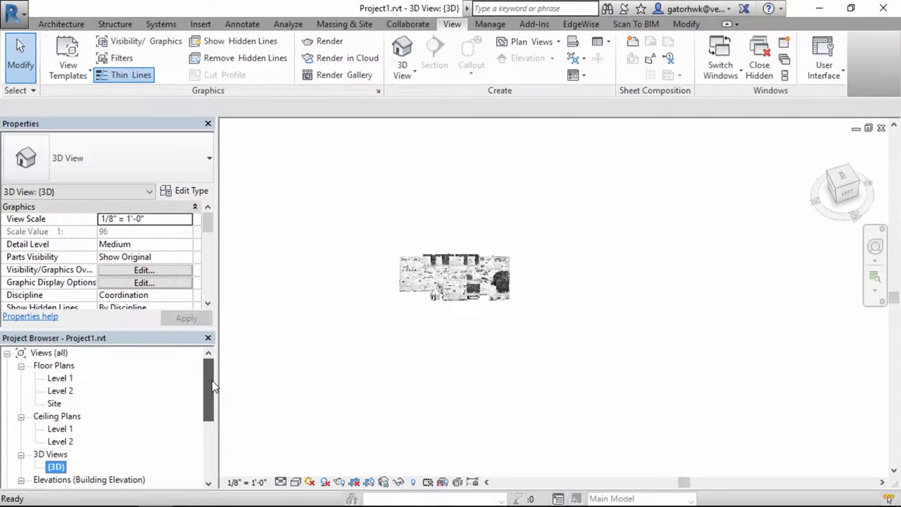
{"action": "mouse_move", "coordinate": [400, 405]}
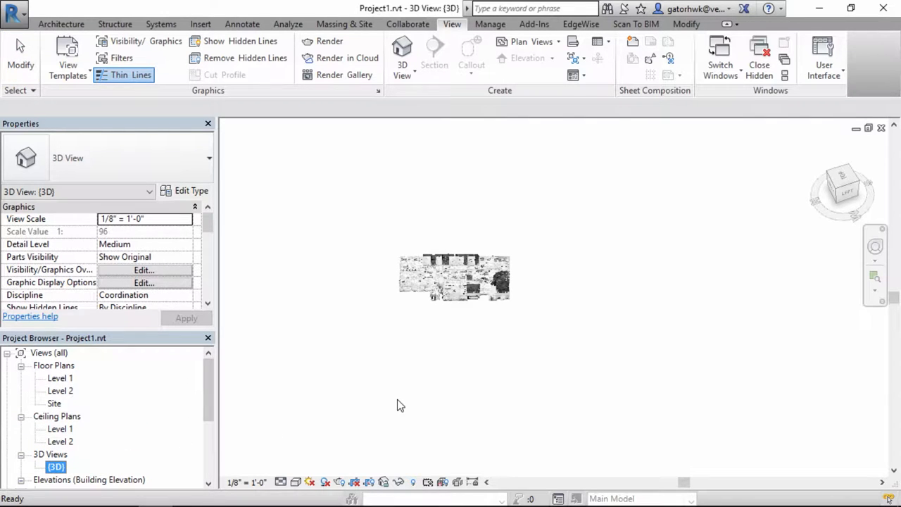
{"action": "mouse_move", "coordinate": [447, 387]}
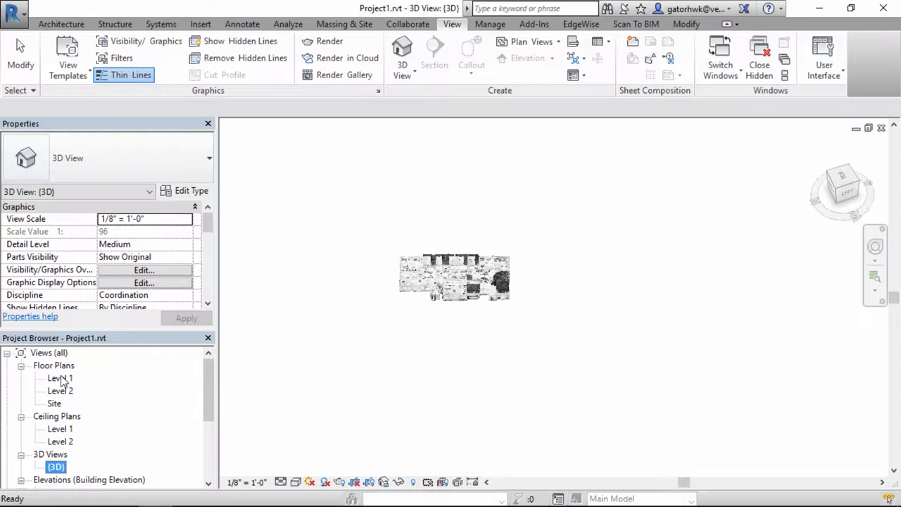
{"action": "double_click", "coordinate": [59, 377]}
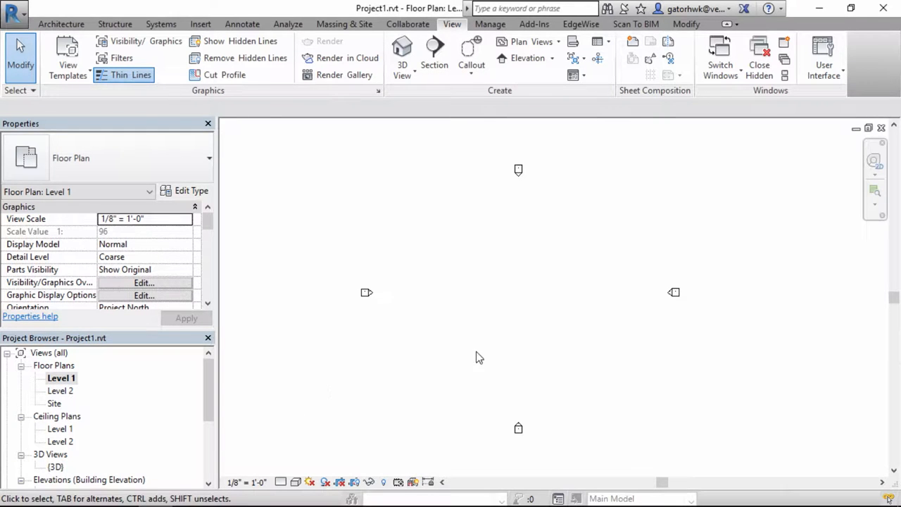
{"action": "mouse_move", "coordinate": [486, 346]}
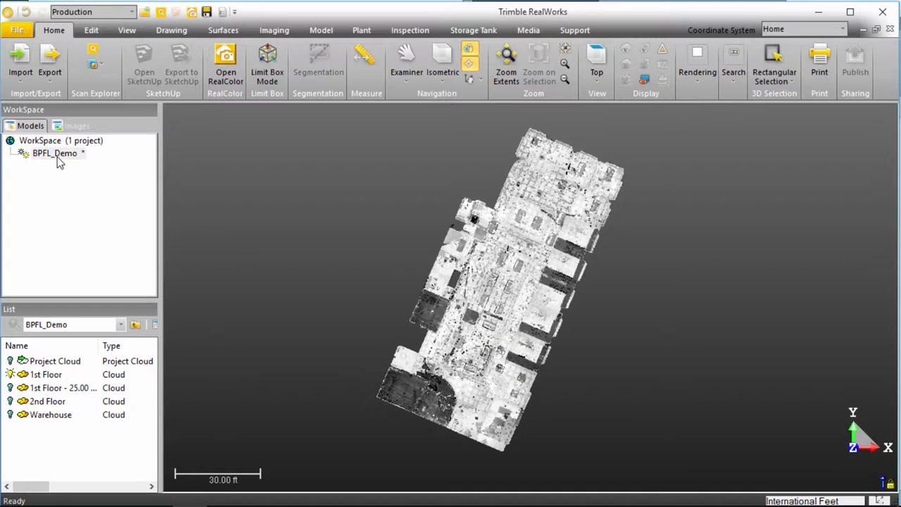
Select BPFL_Demo in the WorkSpace tree and launch the UCS tool from the Edit tab
{"action": "left_click", "coordinate": [54, 153]}
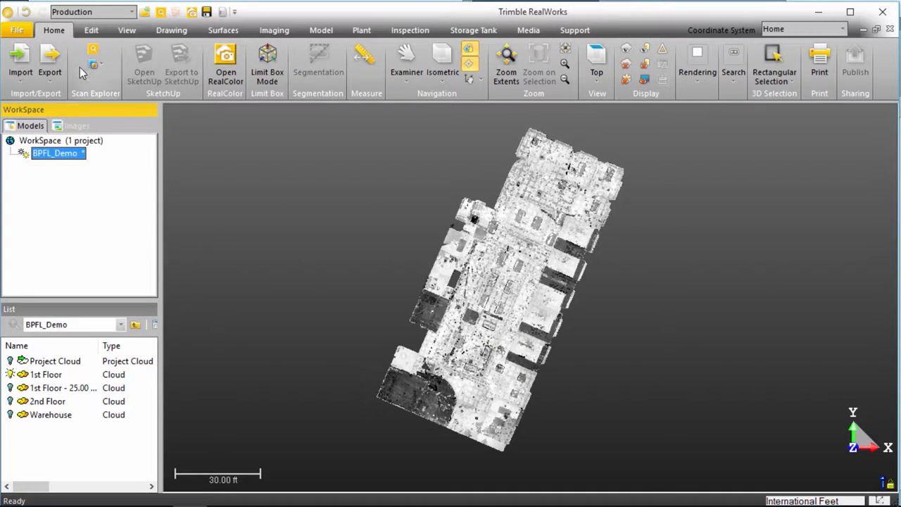
{"action": "left_click", "coordinate": [90, 30]}
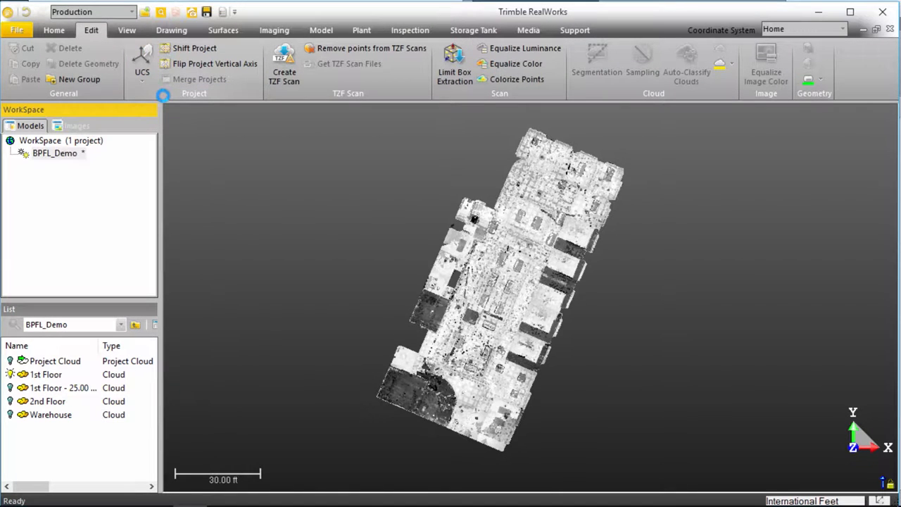
{"action": "left_click", "coordinate": [141, 63]}
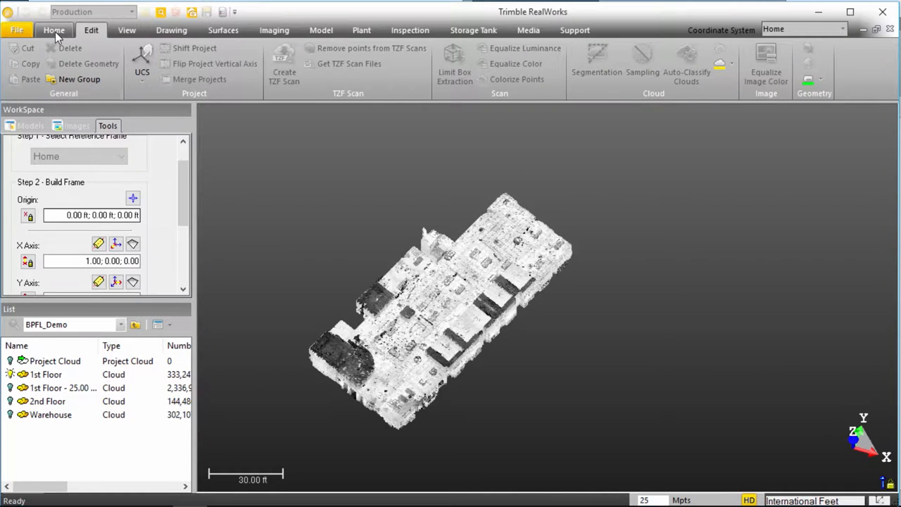
Pick the wall corner as the UCS origin, at 5.64, -2.07, 25.49 ft
{"action": "left_click", "coordinate": [61, 30]}
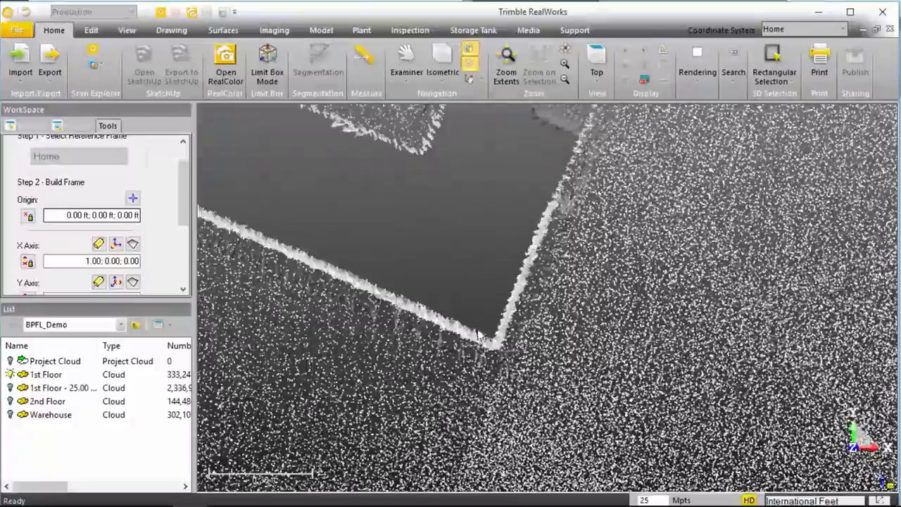
{"action": "mouse_move", "coordinate": [133, 199]}
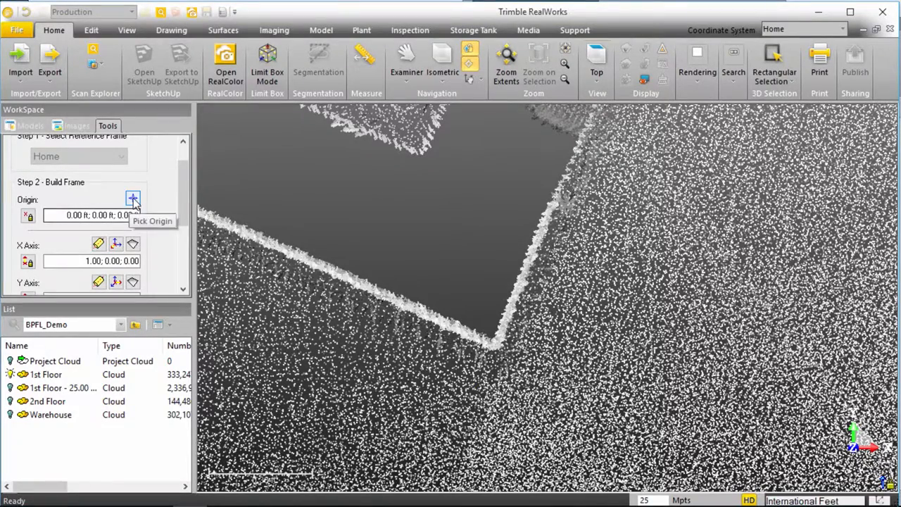
{"action": "left_click", "coordinate": [132, 198]}
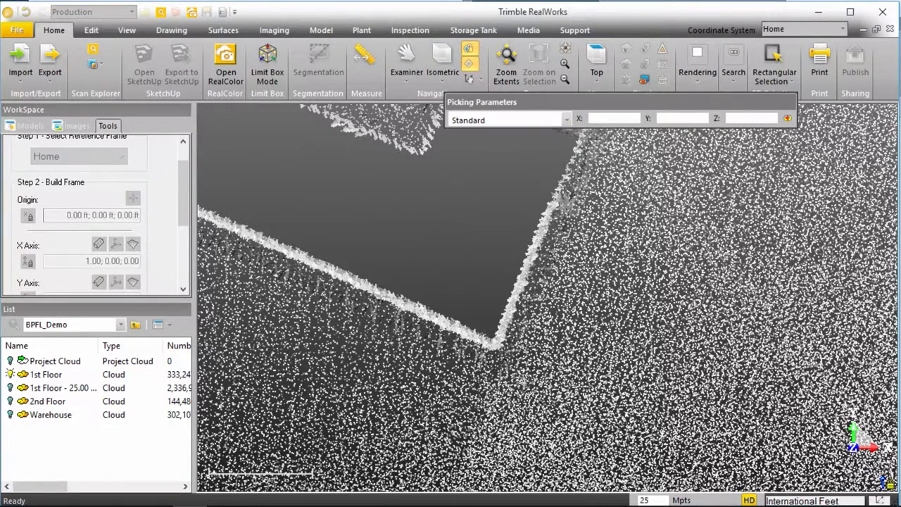
{"action": "left_click", "coordinate": [498, 358]}
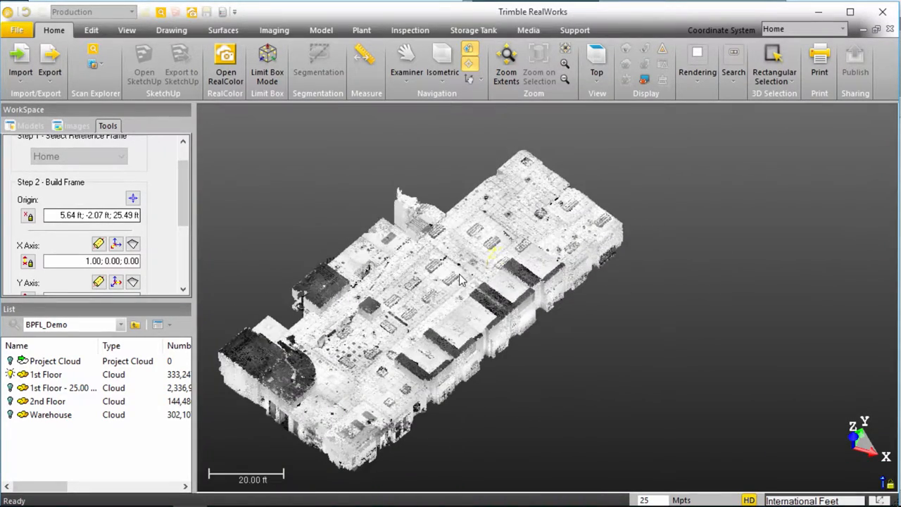
{"action": "mouse_move", "coordinate": [267, 63]}
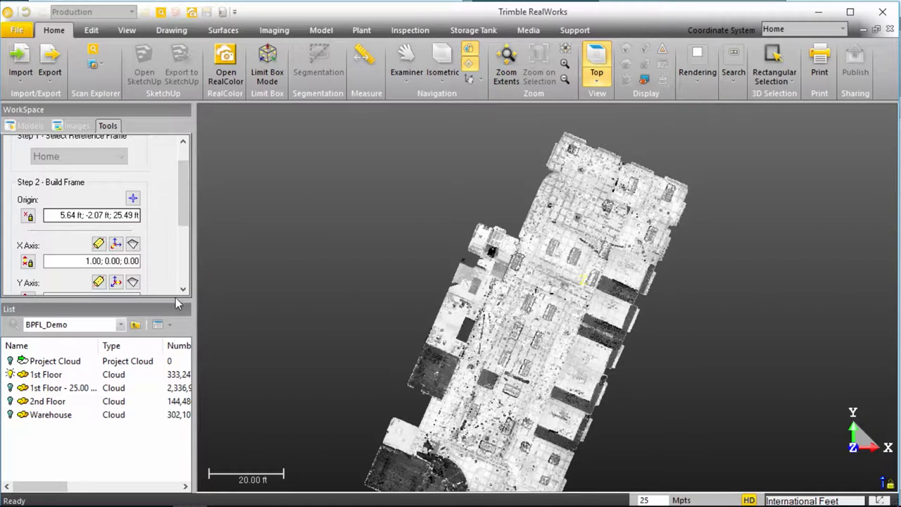
{"action": "scroll", "scroll_direction": "down", "scroll_amount": 3}
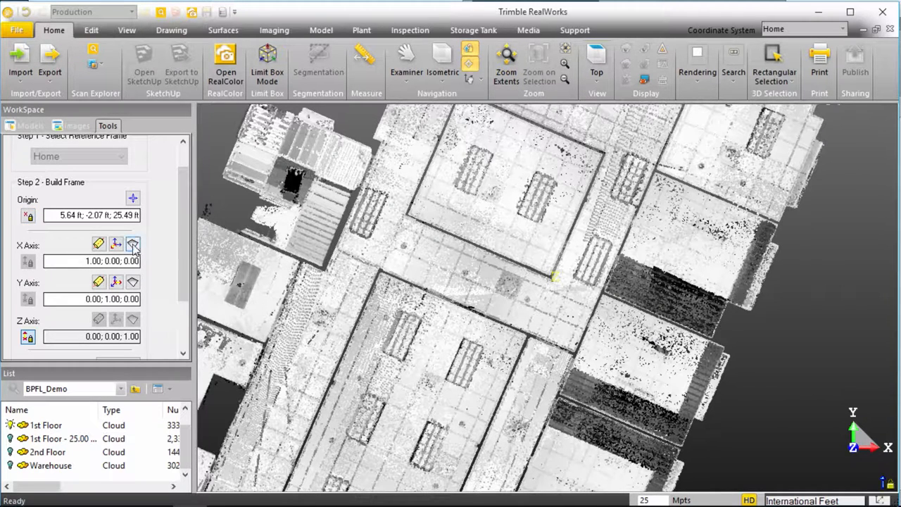
{"action": "mouse_move", "coordinate": [133, 245]}
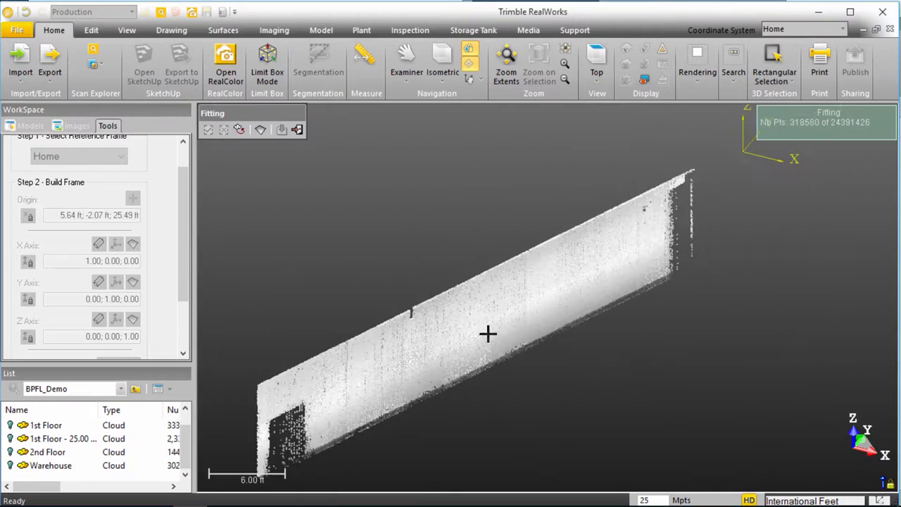
Orbit around the isolated wall points used to fit the X axis
{"action": "left_click_drag", "start_coordinate": [487, 334], "coordinate": [508, 315]}
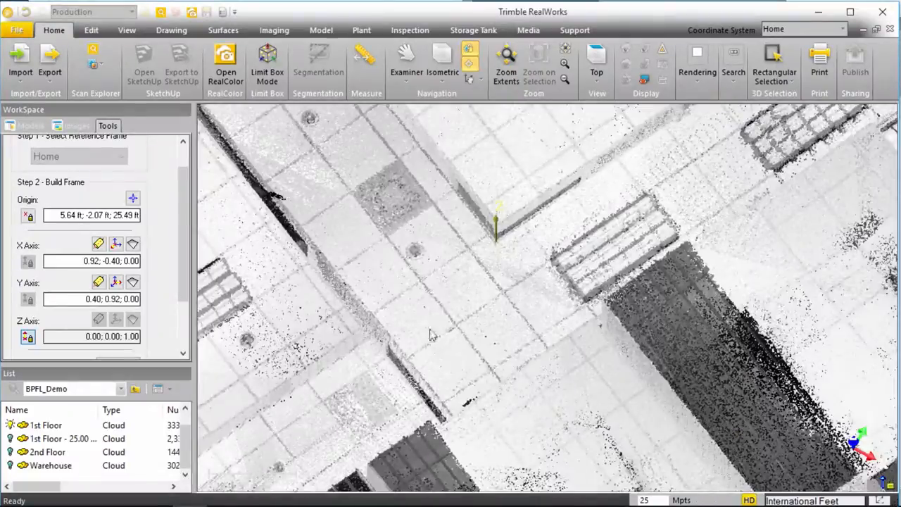
Enable a limit box around the wall corner from the Drawing tab, then orbit and zoom in
{"action": "left_click", "coordinate": [104, 29]}
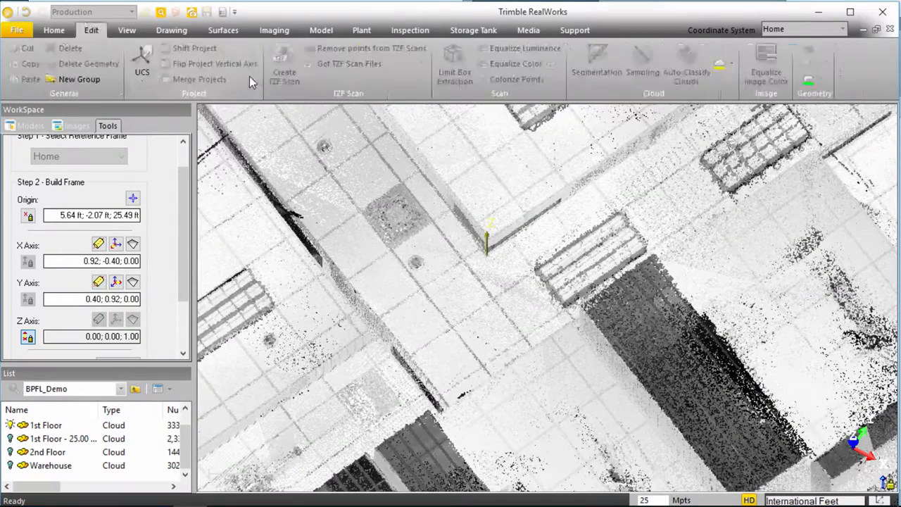
{"action": "left_click", "coordinate": [171, 30]}
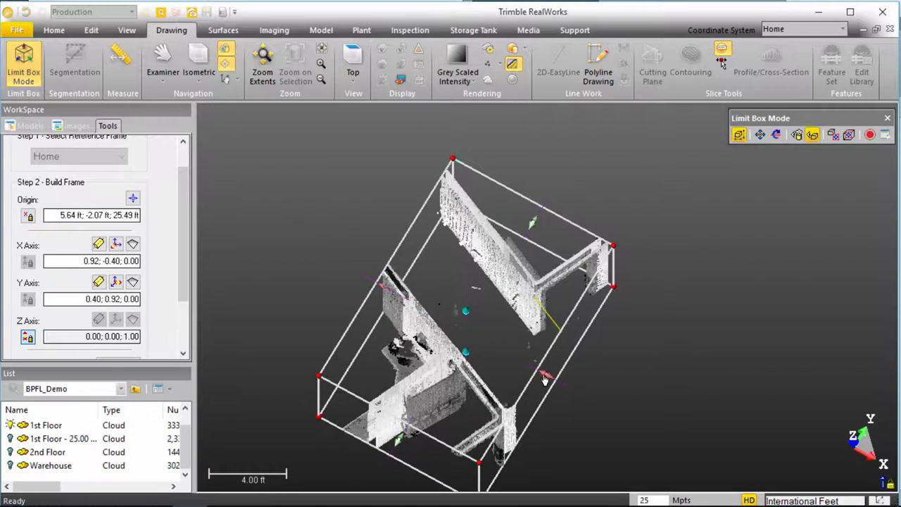
{"action": "left_click_drag", "start_coordinate": [546, 380], "coordinate": [571, 352]}
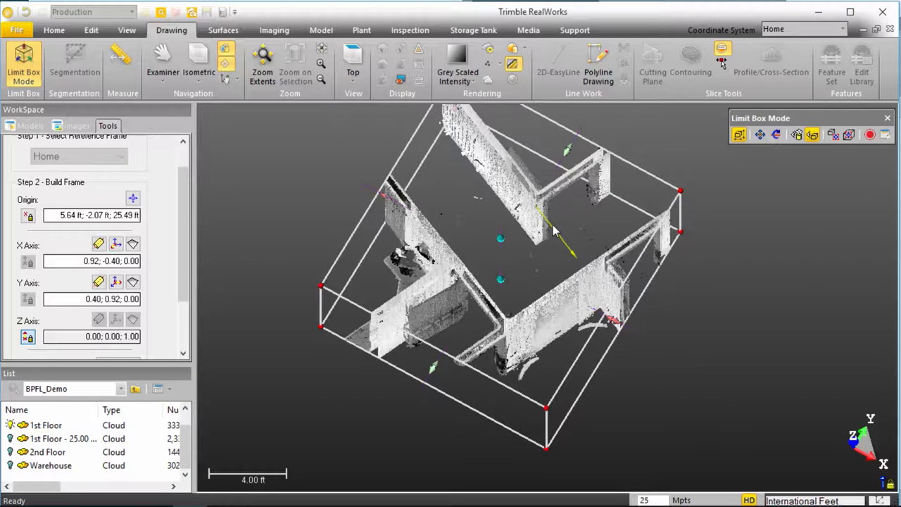
{"action": "mouse_move", "coordinate": [568, 219]}
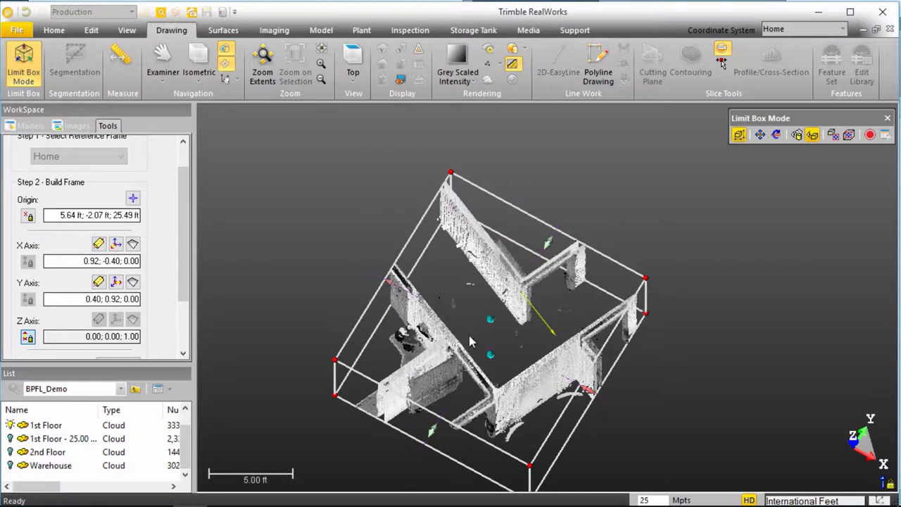
{"action": "left_click_drag", "start_coordinate": [471, 342], "coordinate": [478, 285]}
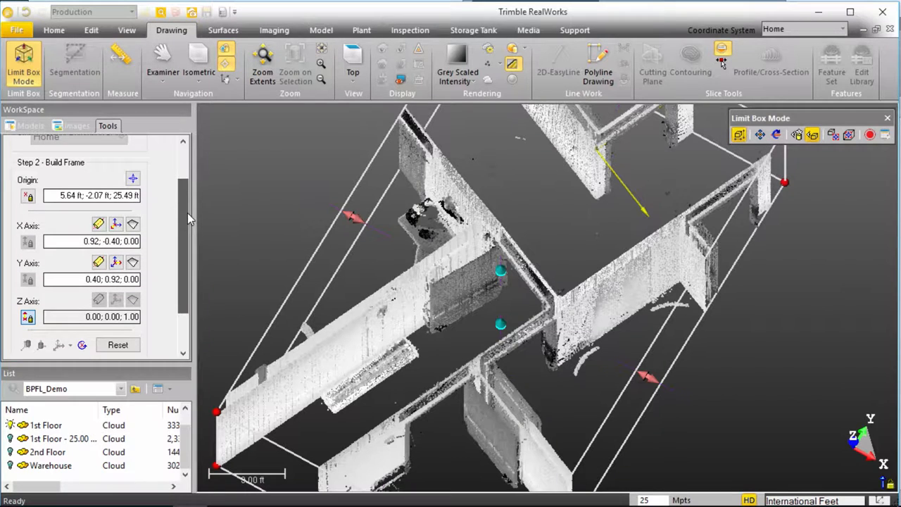
{"action": "scroll", "scroll_direction": "down", "scroll_amount": 3}
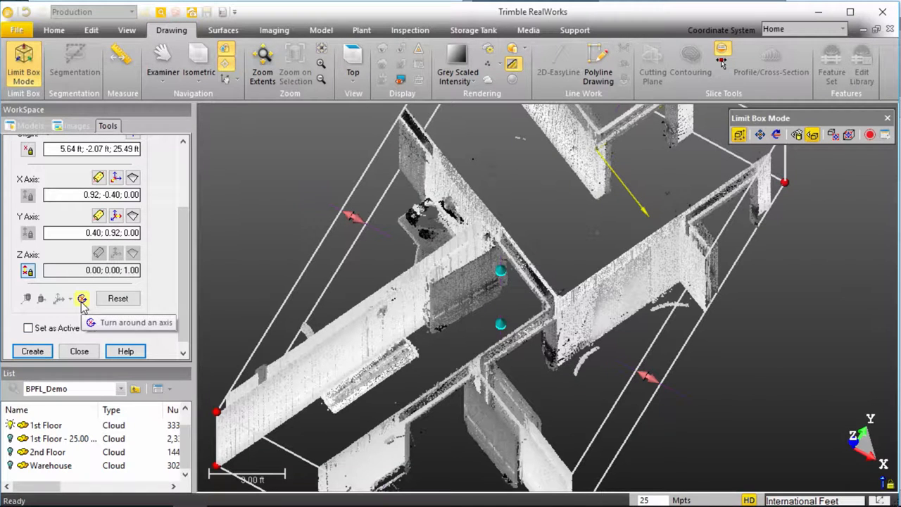
Rotate the axes 90° about Z until X reads 0.40, 0.92, 0 and Y -0.92, 0.40, 0
{"action": "left_click", "coordinate": [82, 298]}
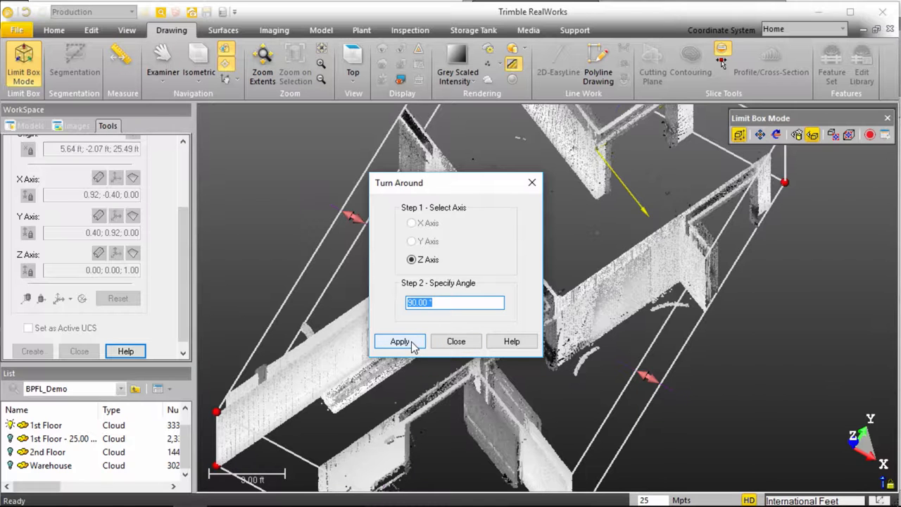
{"action": "left_click", "coordinate": [399, 341]}
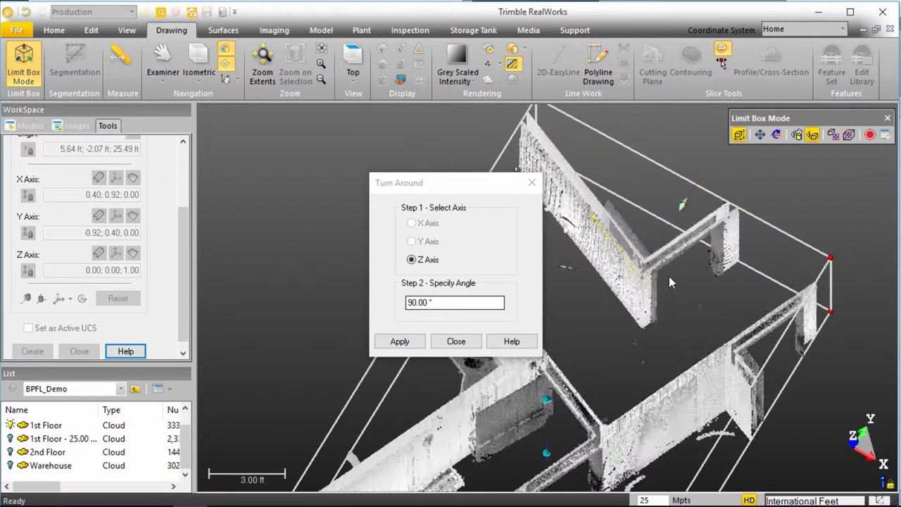
{"action": "left_click", "coordinate": [399, 341]}
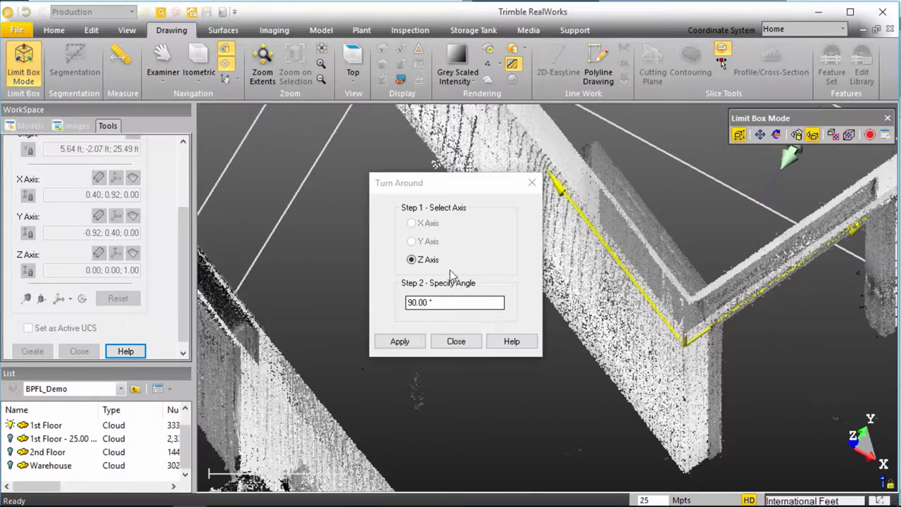
{"action": "left_click", "coordinate": [398, 341]}
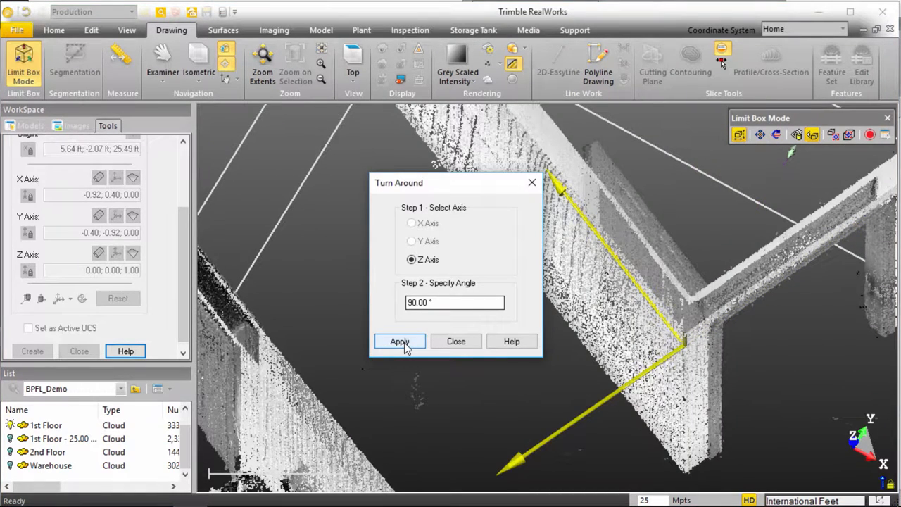
{"action": "left_click", "coordinate": [399, 341]}
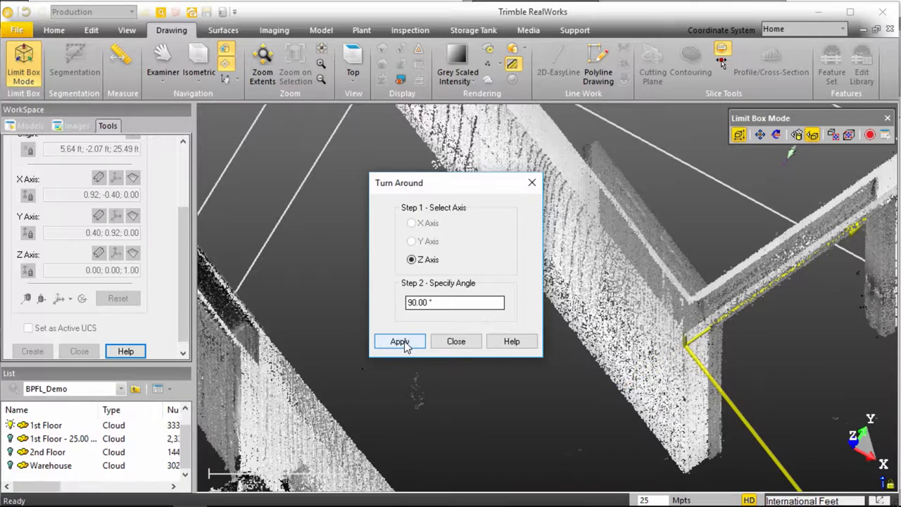
{"action": "left_click", "coordinate": [399, 340]}
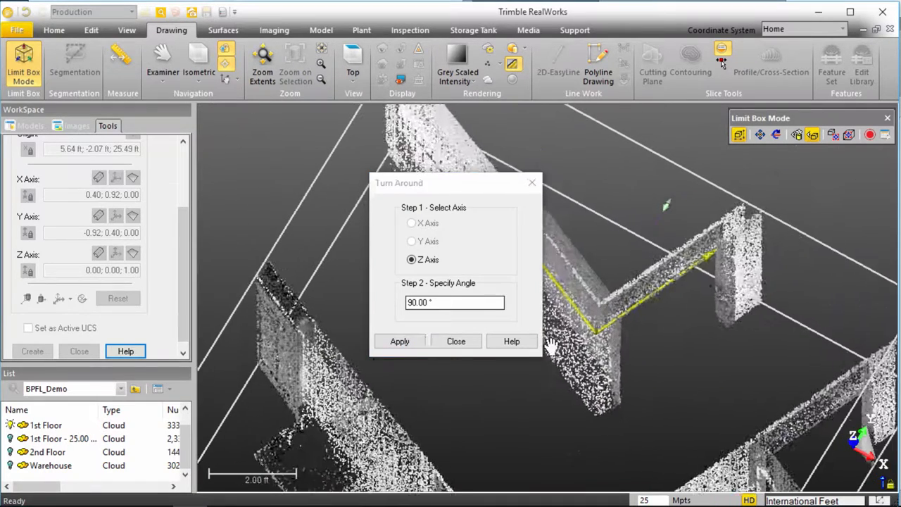
{"action": "left_click", "coordinate": [399, 341]}
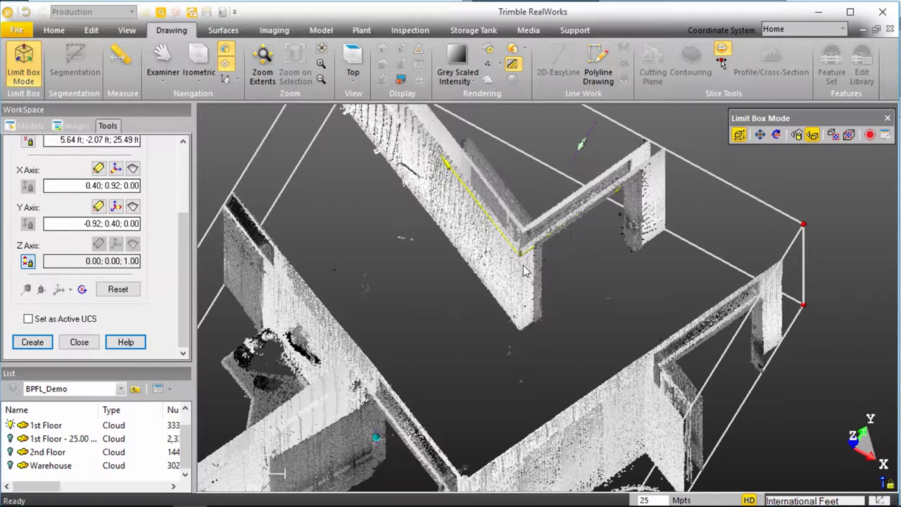
{"action": "mouse_move", "coordinate": [517, 253]}
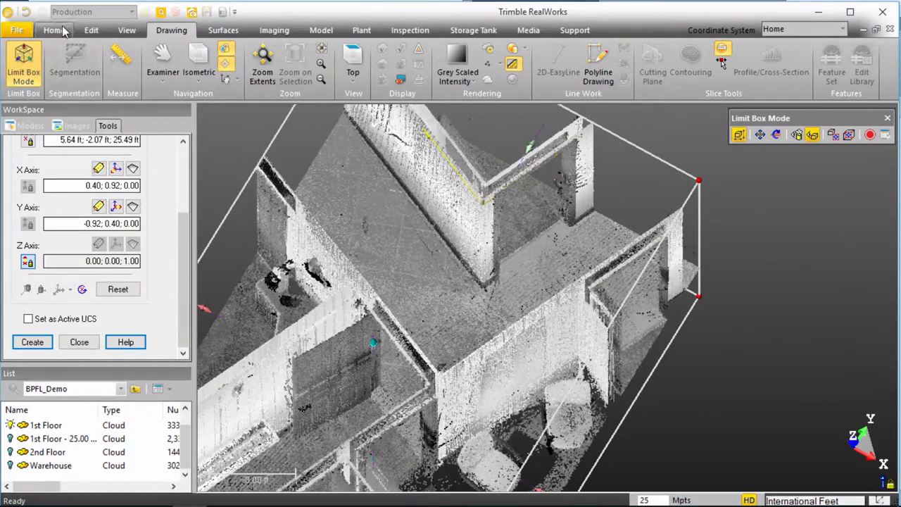
Measure a floor point from Home > Measure, reading 5.78, -2.45, 17.36 ft
{"action": "left_click", "coordinate": [52, 30]}
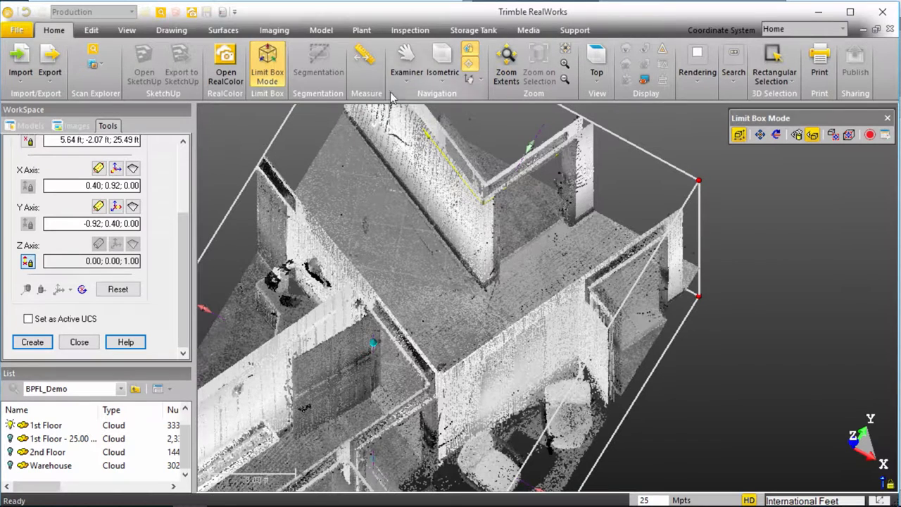
{"action": "mouse_move", "coordinate": [359, 63]}
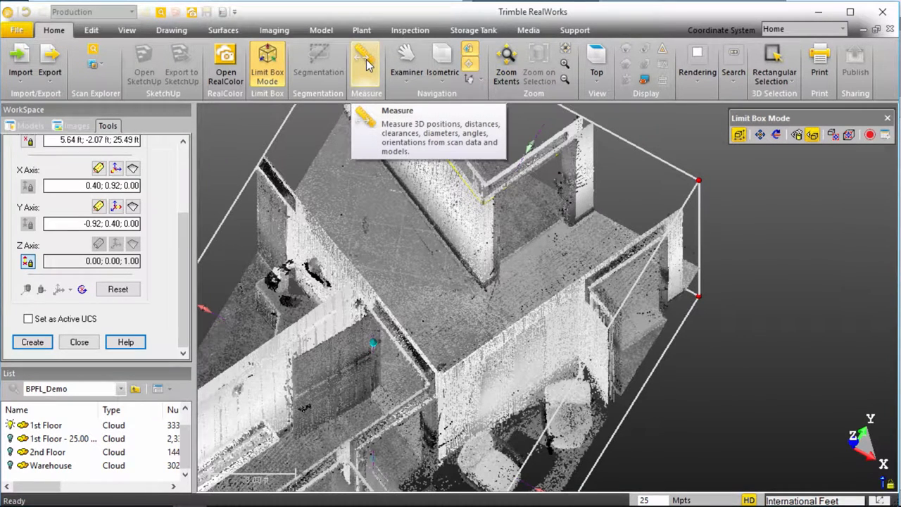
{"action": "left_click", "coordinate": [360, 59]}
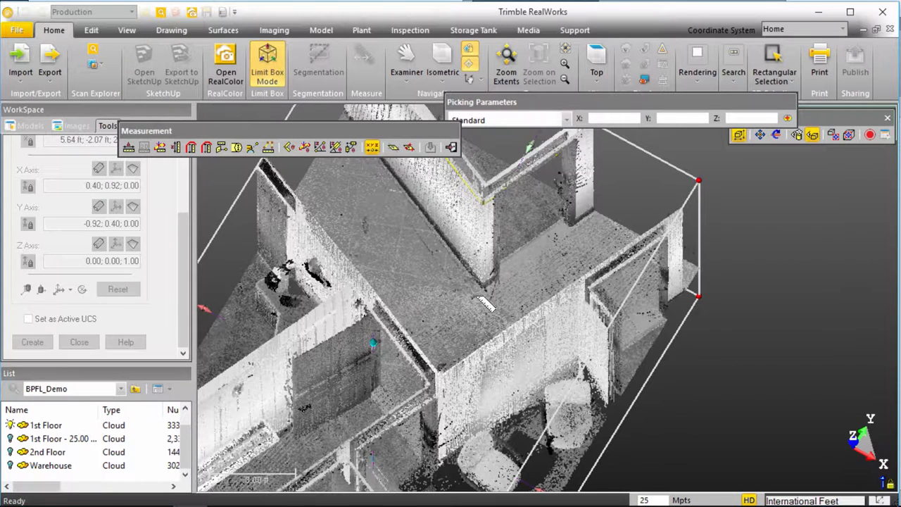
{"action": "left_click", "coordinate": [483, 304]}
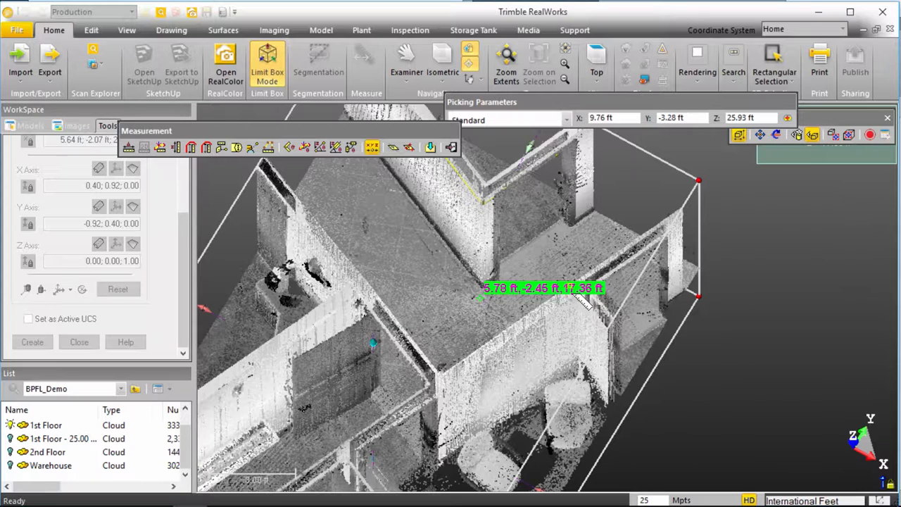
{"action": "mouse_move", "coordinate": [578, 292]}
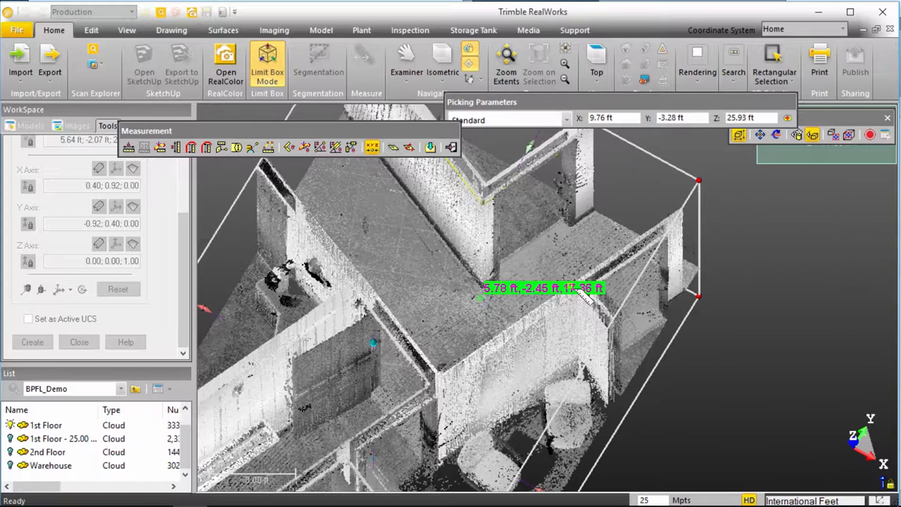
{"action": "mouse_move", "coordinate": [329, 133]}
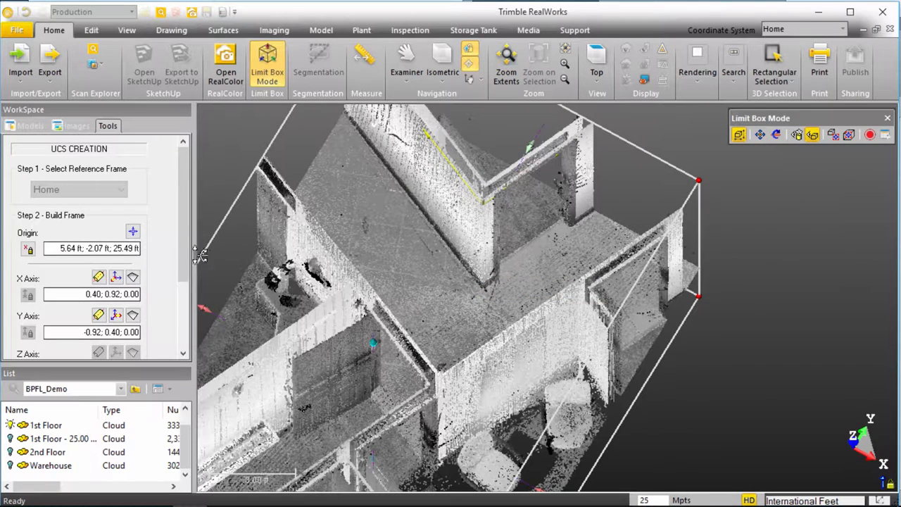
Edit the origin to 5.64, -2.07, 17.36 ft and pick the X axis along the wall
{"action": "left_click", "coordinate": [85, 248]}
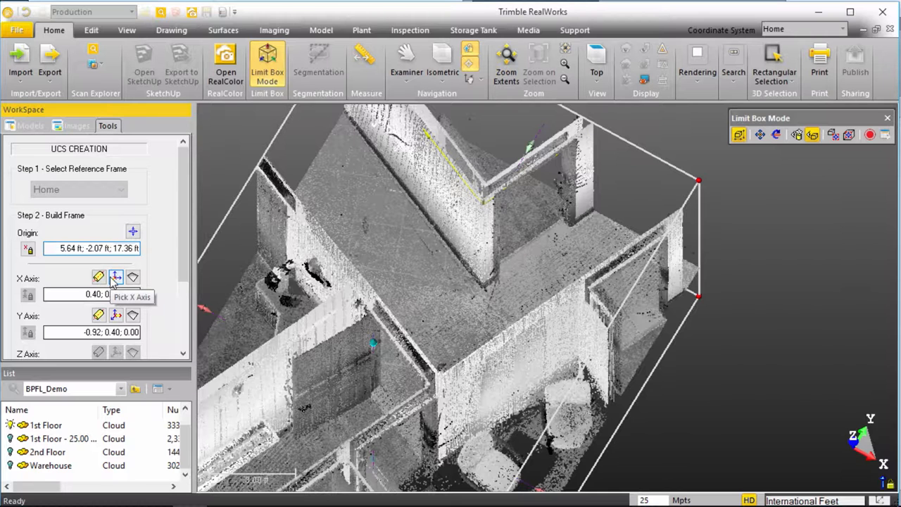
{"action": "left_click", "coordinate": [479, 324]}
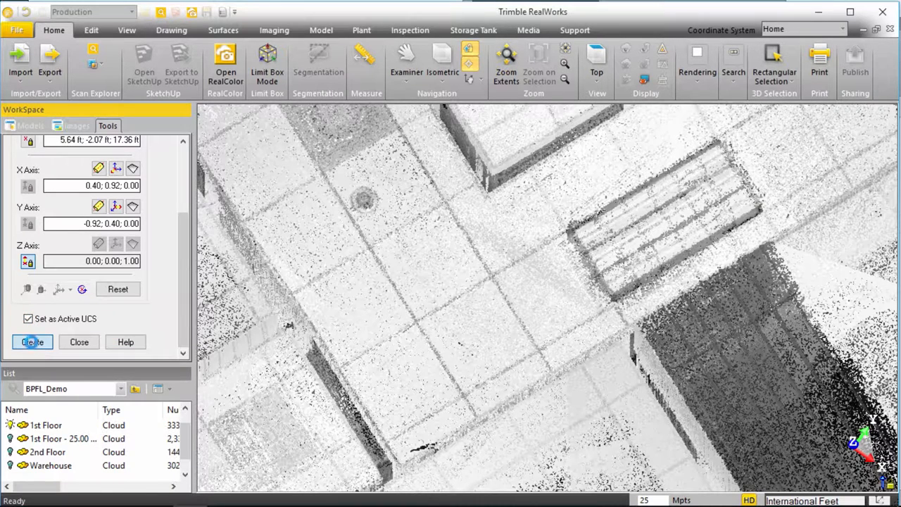
Create the UCS as OBJECT35 and close the UCS tool
{"action": "left_click", "coordinate": [31, 342]}
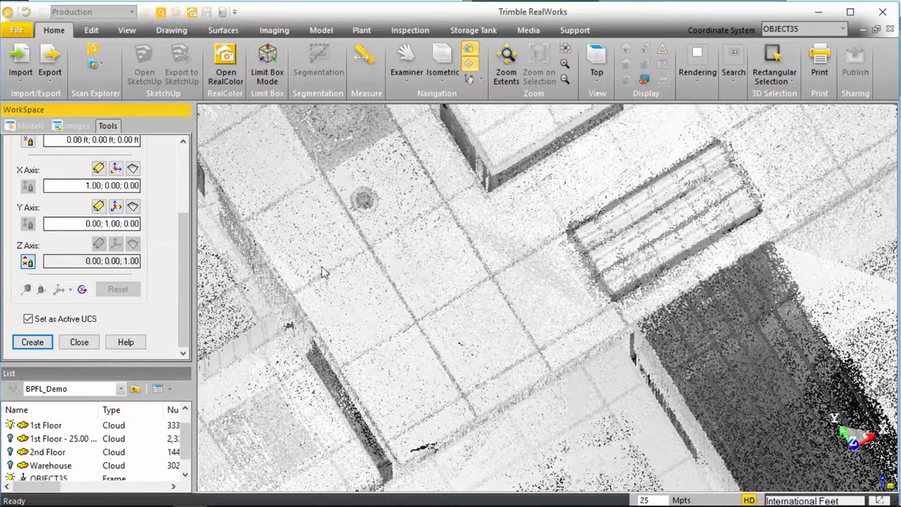
{"action": "left_click", "coordinate": [31, 342]}
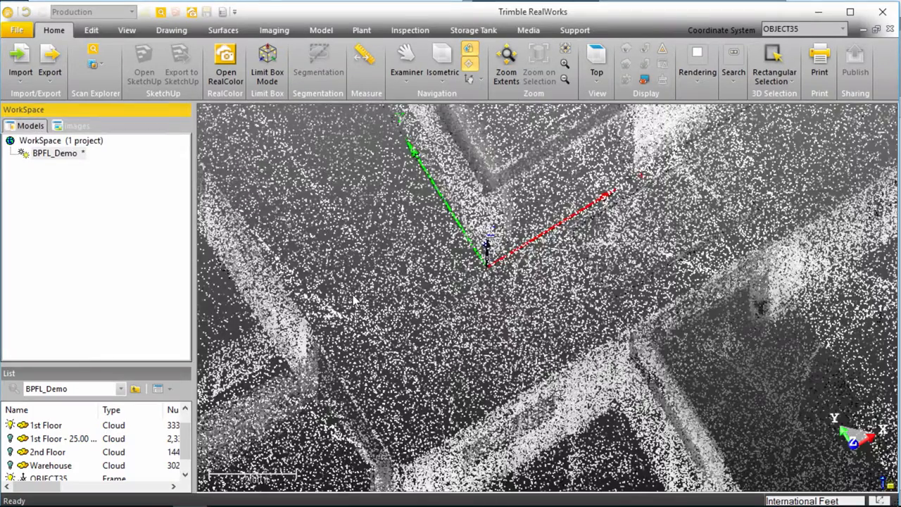
{"action": "left_click", "coordinate": [596, 63]}
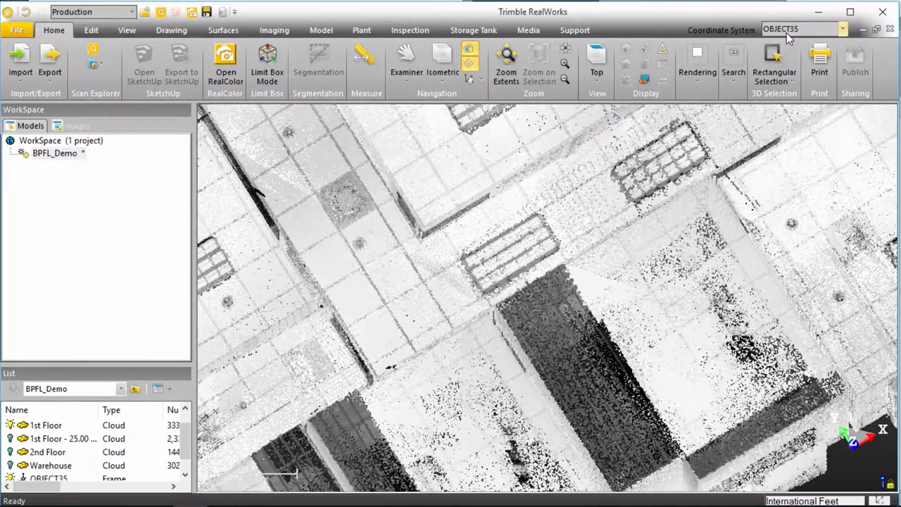
{"action": "mouse_move", "coordinate": [820, 36]}
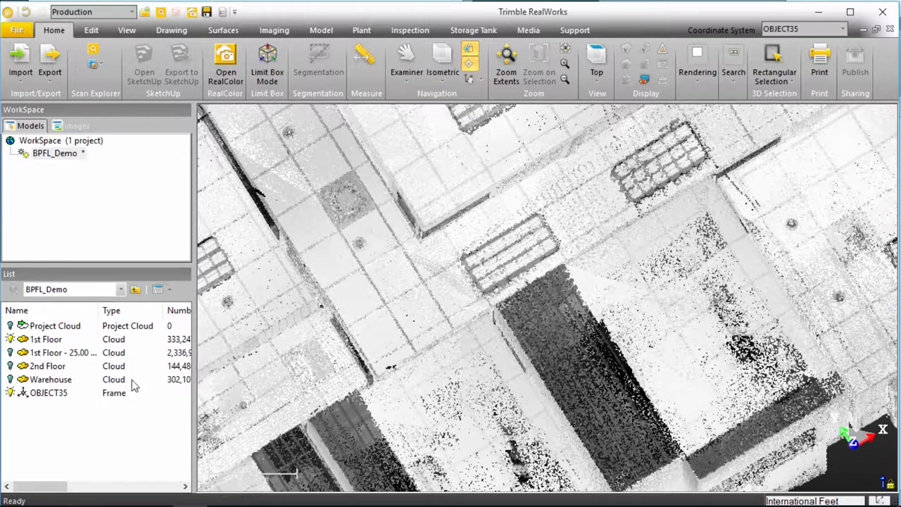
Rename the OBJECT35 frame in the List to 'UCS', then switch to Top view
{"action": "double_click", "coordinate": [48, 393]}
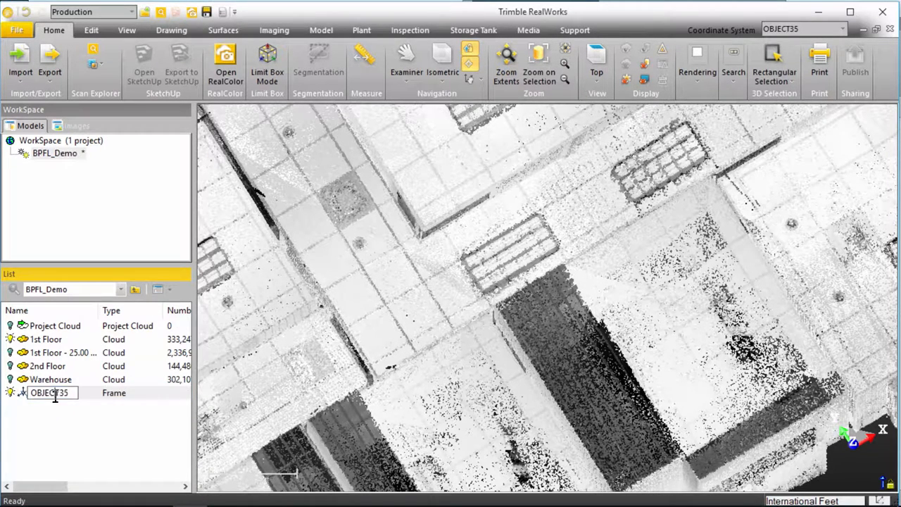
{"action": "mouse_move", "coordinate": [40, 379]}
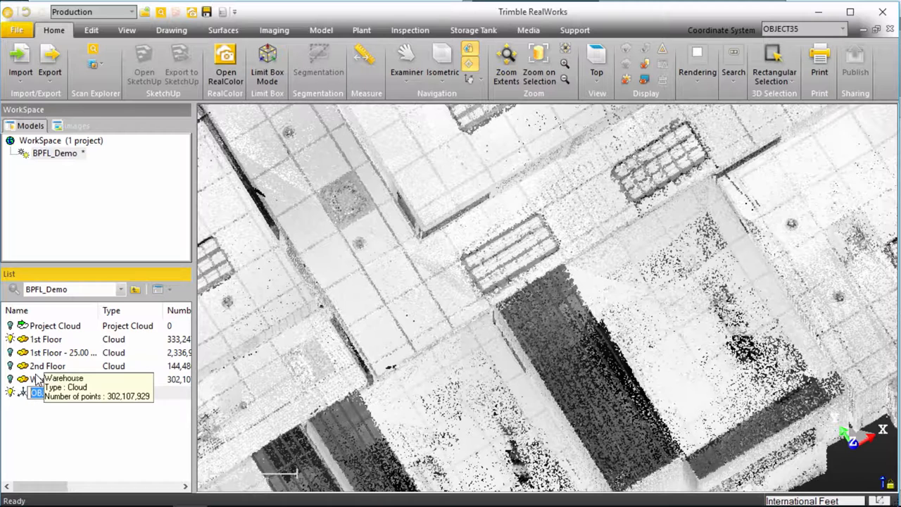
{"action": "left_click", "coordinate": [43, 393]}
{"action": "type", "text": "UCS"}
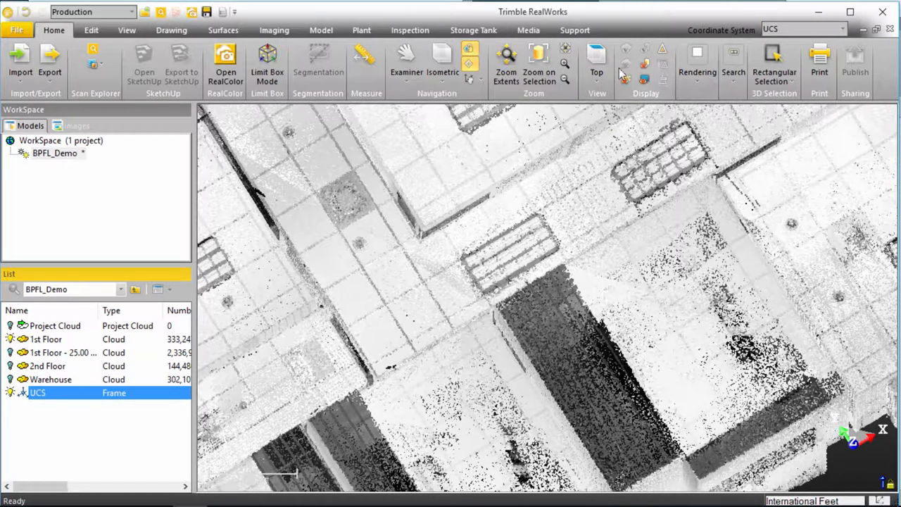
{"action": "left_click", "coordinate": [596, 54]}
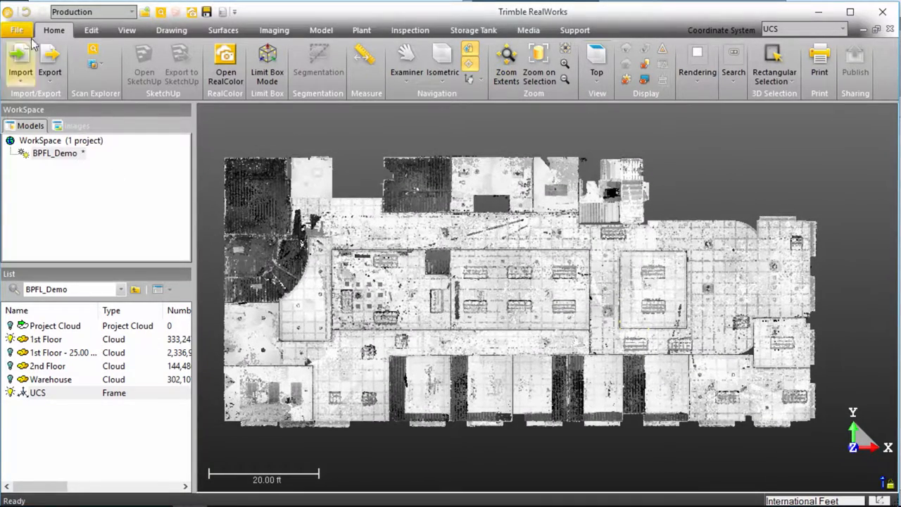
Select the 1st Floor cloud and export it as an E57 file named '1st Floor'
{"action": "left_click", "coordinate": [48, 62]}
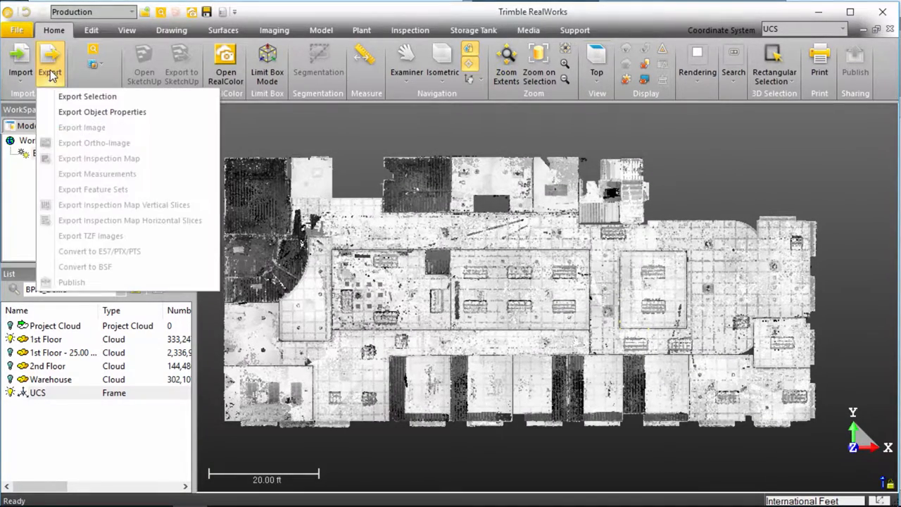
{"action": "mouse_move", "coordinate": [56, 173]}
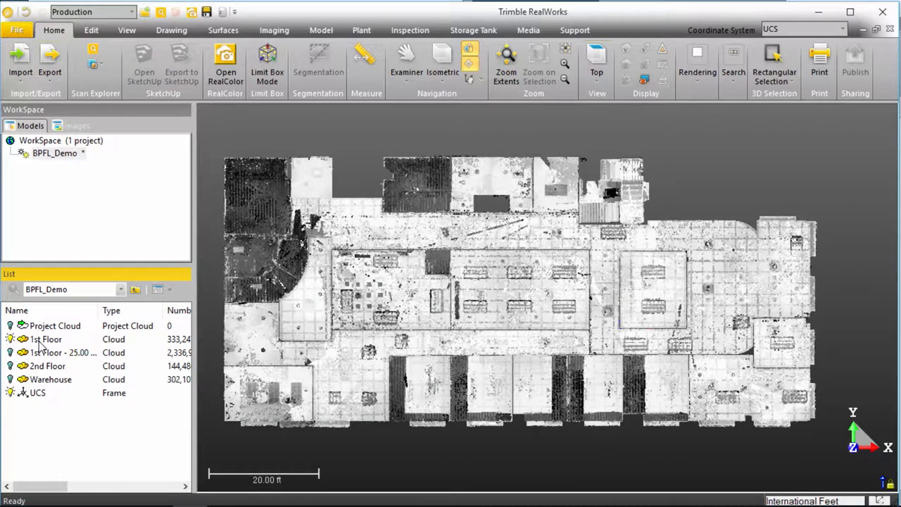
{"action": "left_click", "coordinate": [45, 339]}
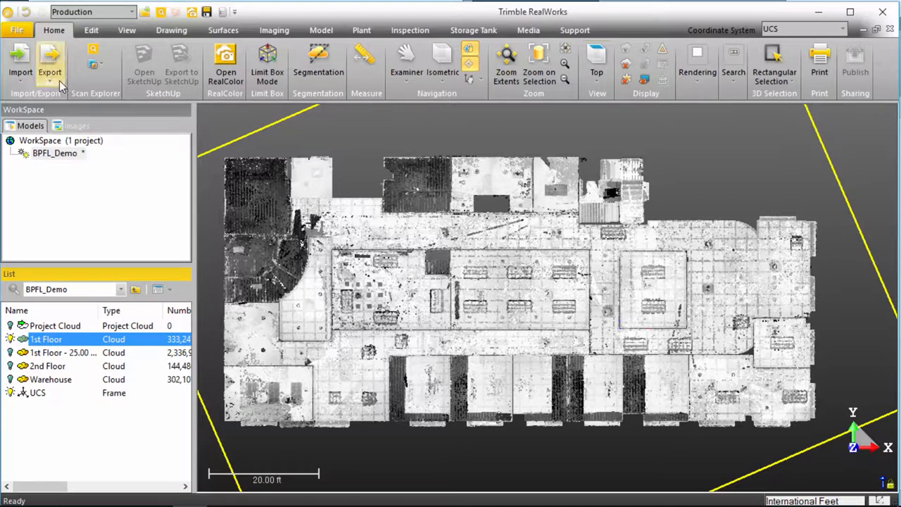
{"action": "left_click", "coordinate": [47, 60]}
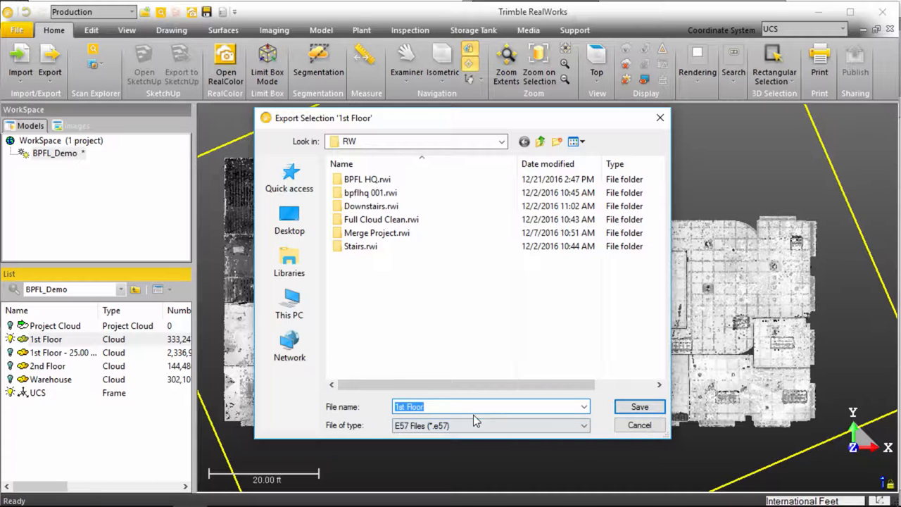
{"action": "mouse_move", "coordinate": [639, 406]}
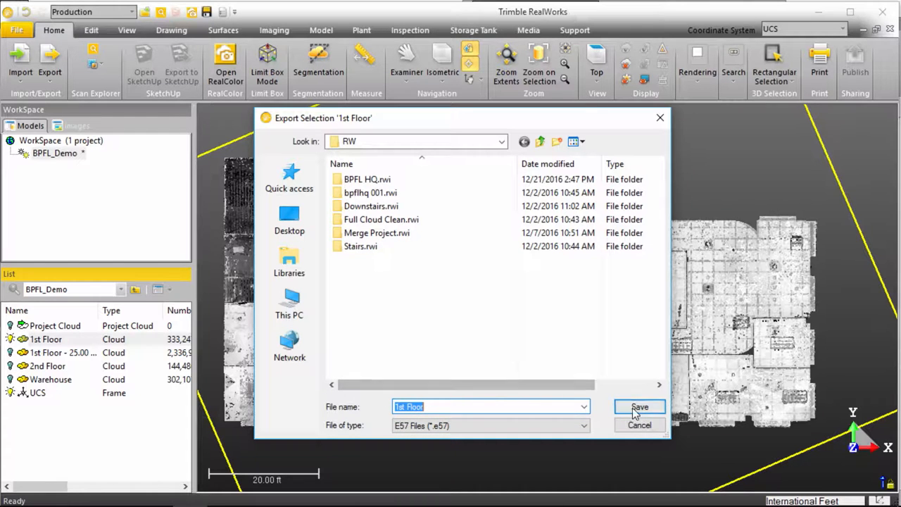
Save as '1st Floor' and export with UCS frame, Intensity and RGB enabled
{"action": "left_click", "coordinate": [639, 406]}
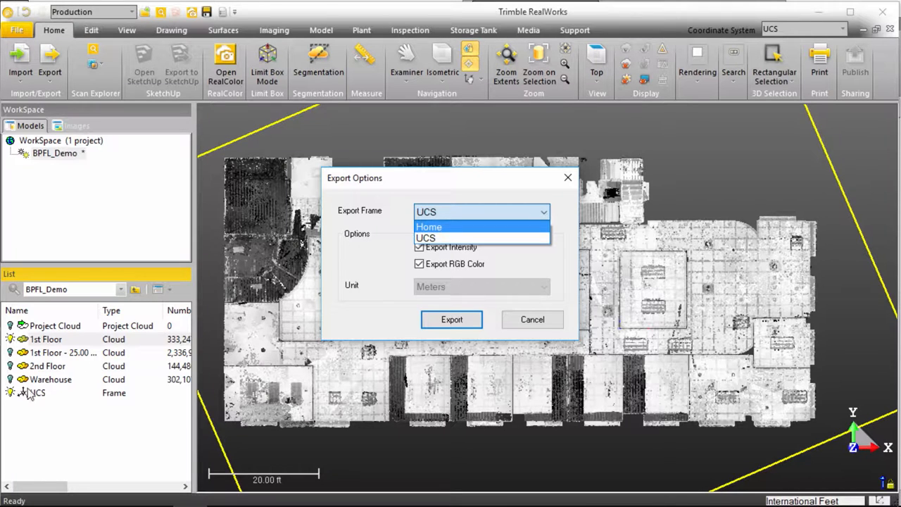
{"action": "mouse_move", "coordinate": [531, 332]}
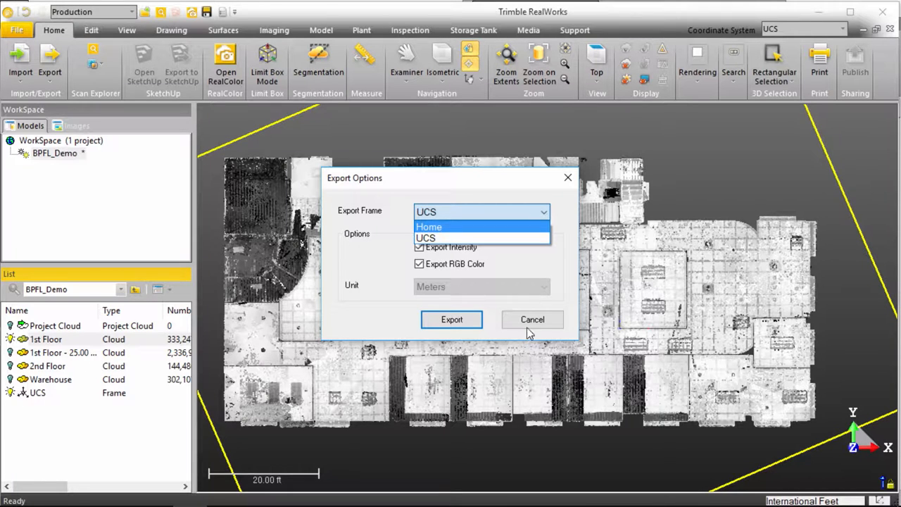
{"action": "mouse_move", "coordinate": [494, 332]}
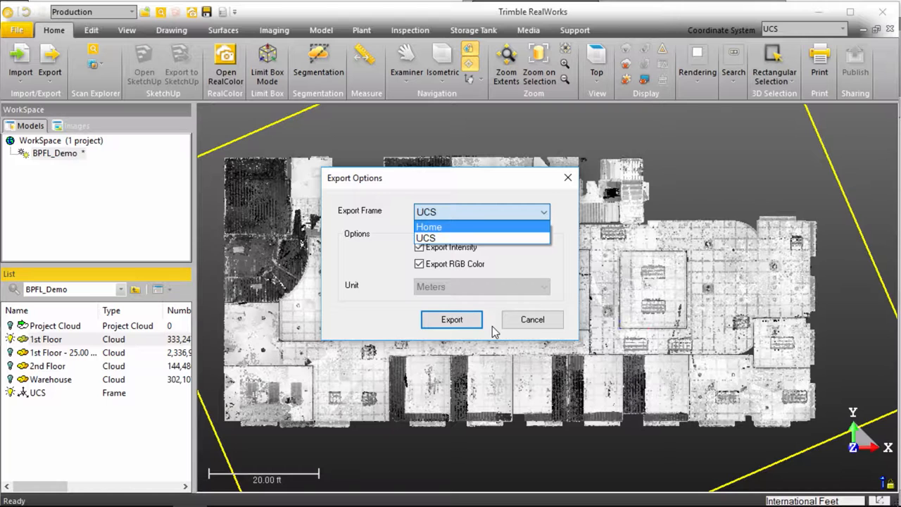
{"action": "left_click", "coordinate": [433, 237]}
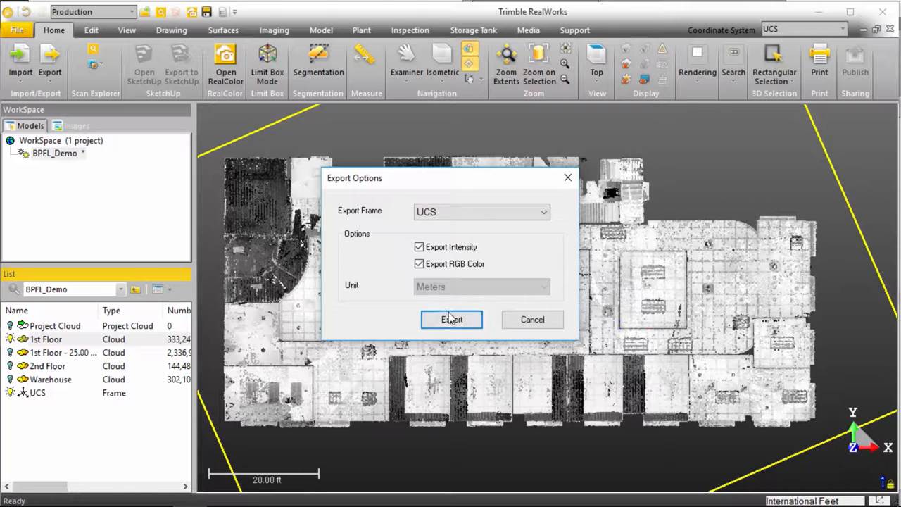
{"action": "left_click", "coordinate": [450, 320]}
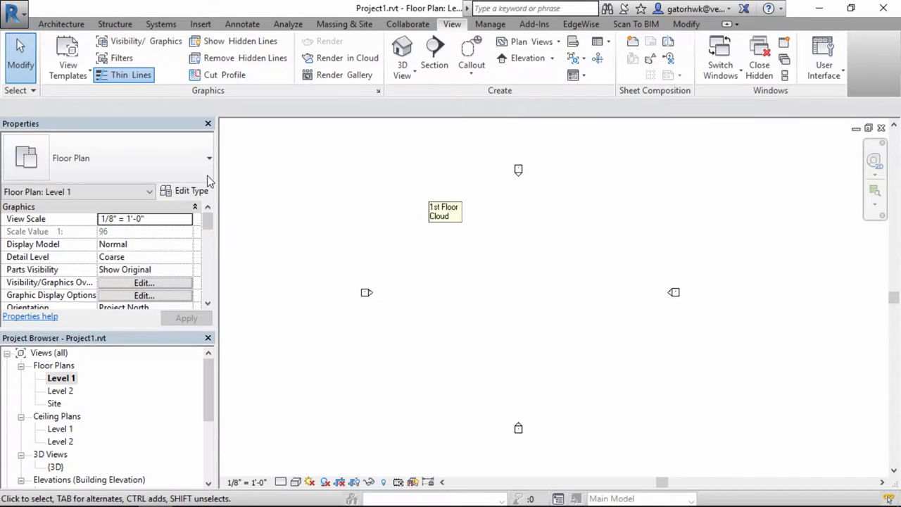
Link '1st Floor - UCS.rcp' into Level 1 using Auto - Origin to Origin
{"action": "left_click", "coordinate": [200, 24]}
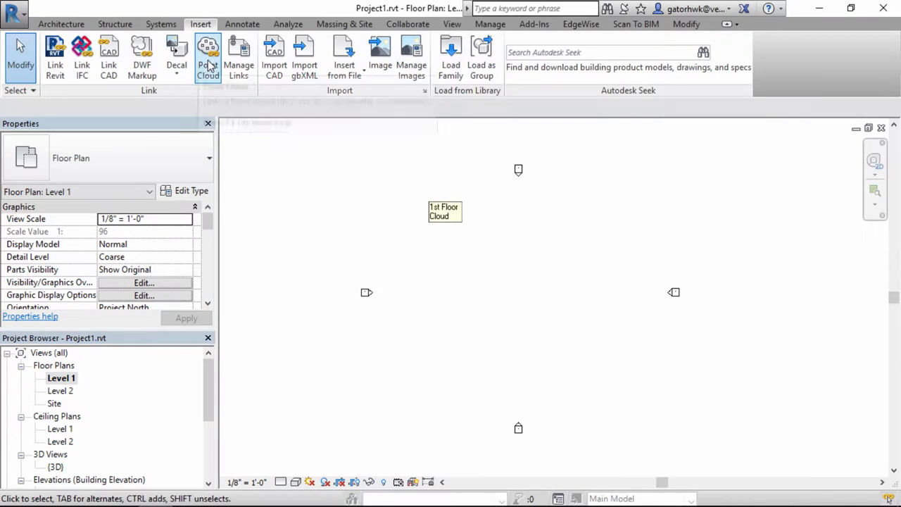
{"action": "left_click", "coordinate": [208, 53]}
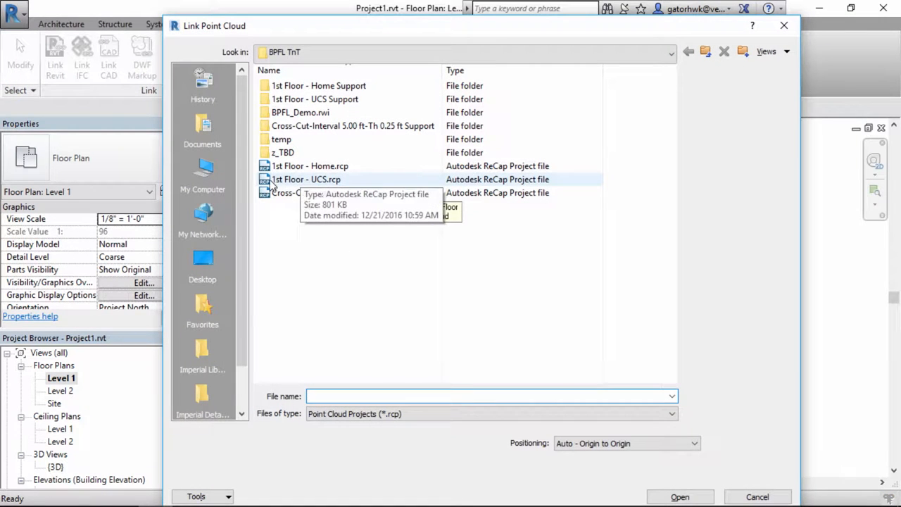
{"action": "left_click", "coordinate": [306, 178]}
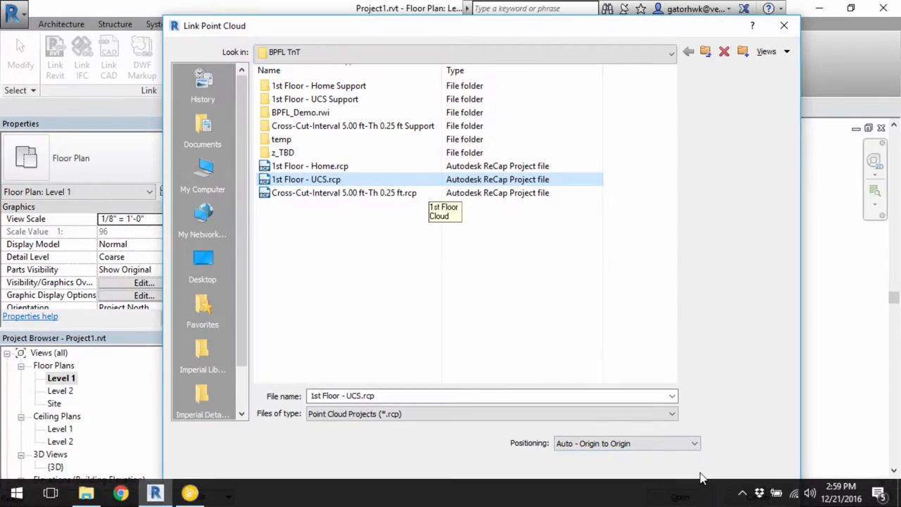
{"action": "left_click", "coordinate": [672, 493]}
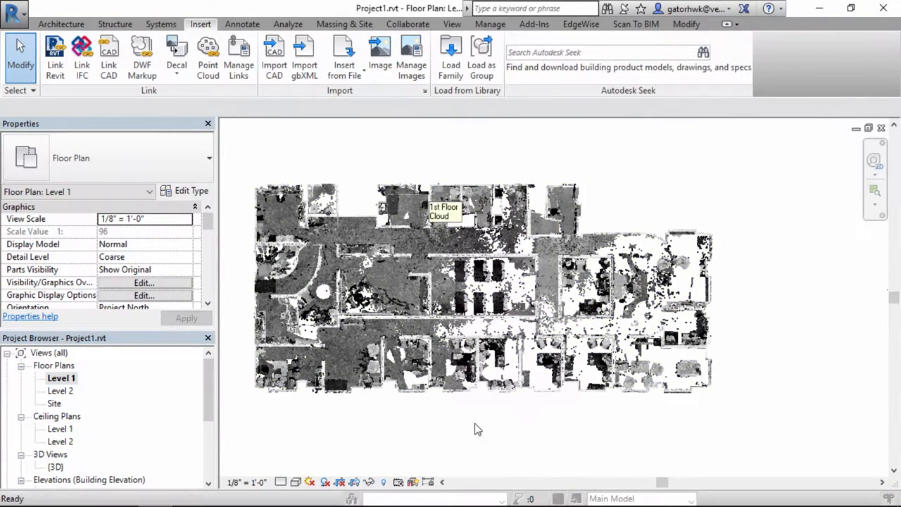
Turn on Project Base Point under Site in Level 1 Visibility/Graphics
{"action": "left_click", "coordinate": [144, 282]}
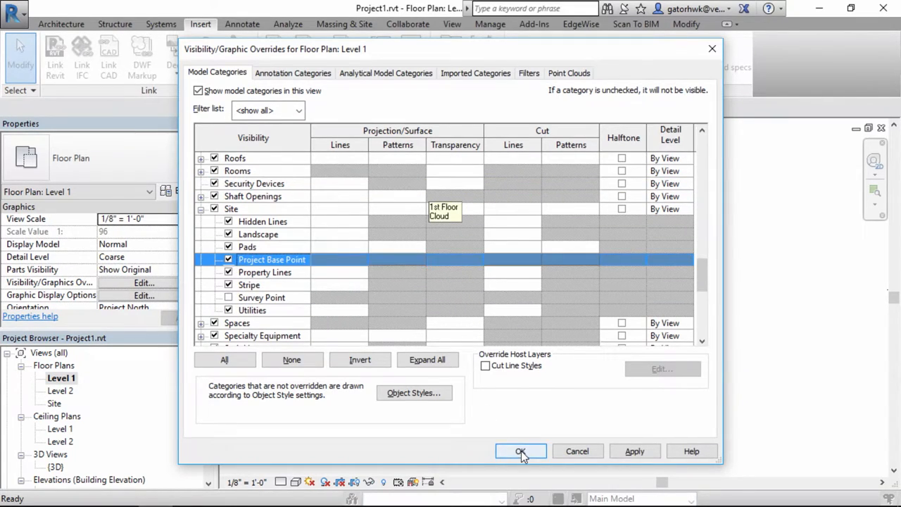
{"action": "left_click", "coordinate": [521, 450]}
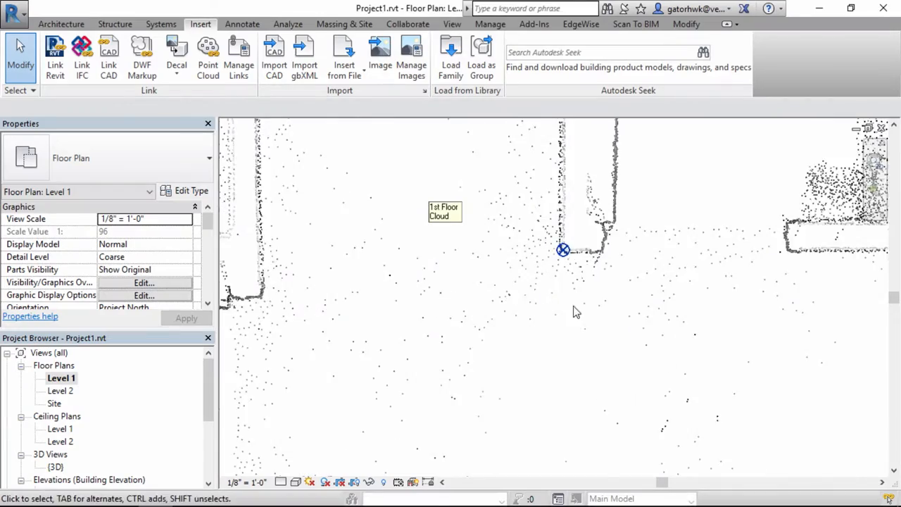